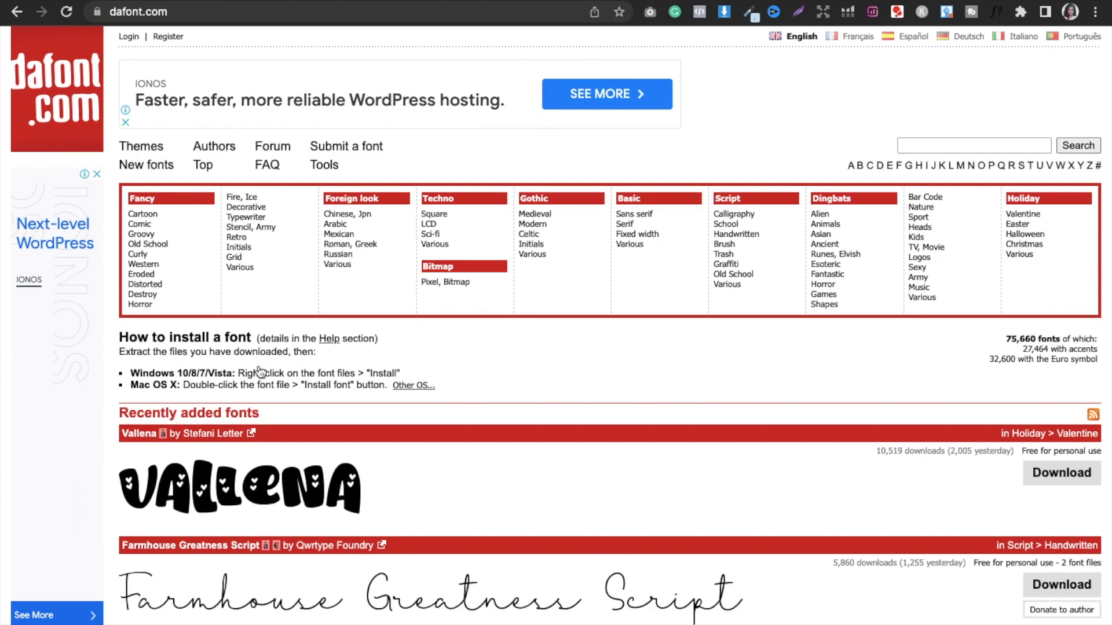
mouse_move(280, 372)
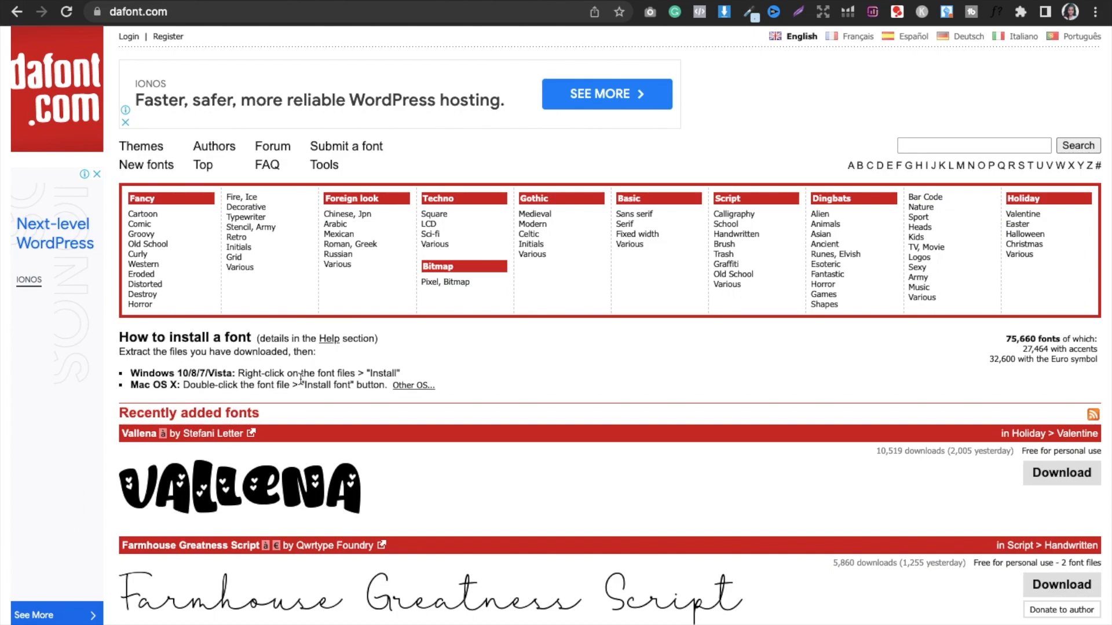
mouse_move(170, 379)
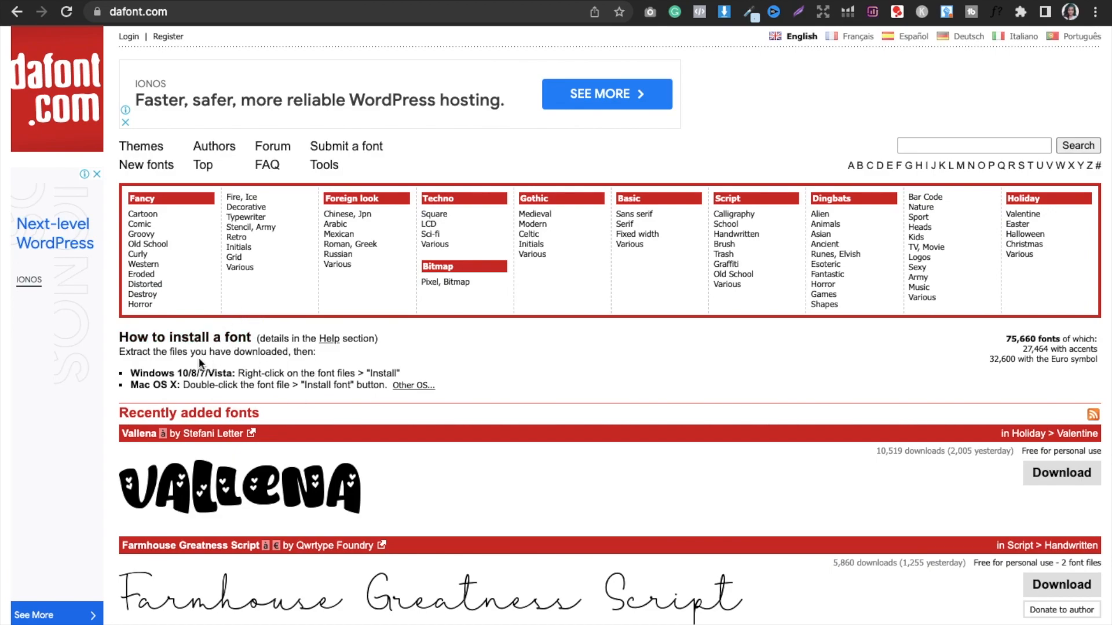
mouse_move(425, 342)
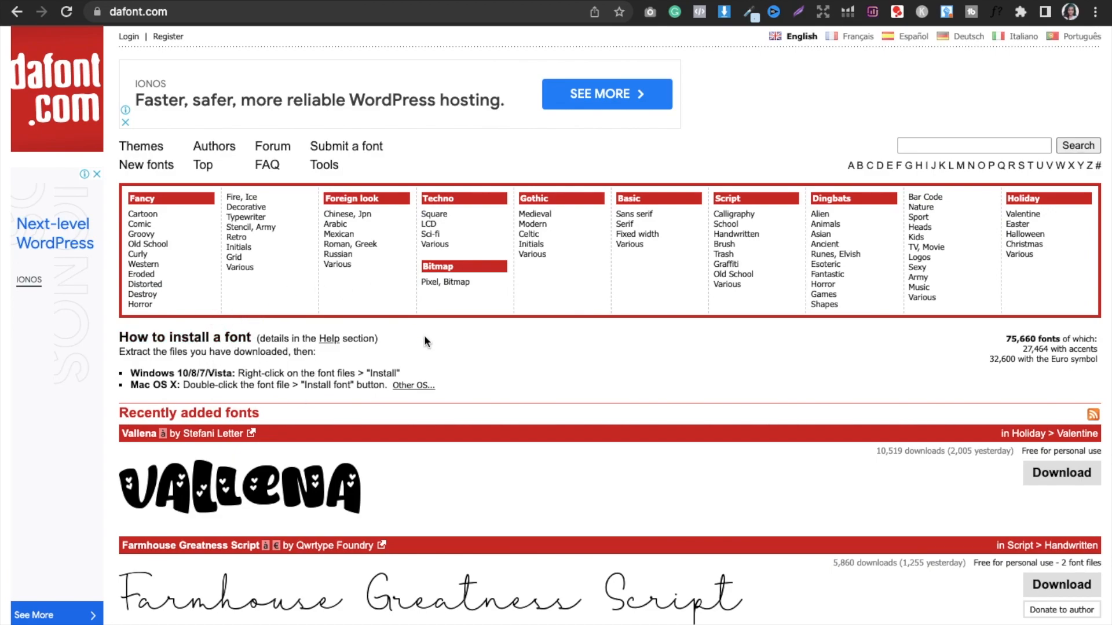
mouse_move(245, 381)
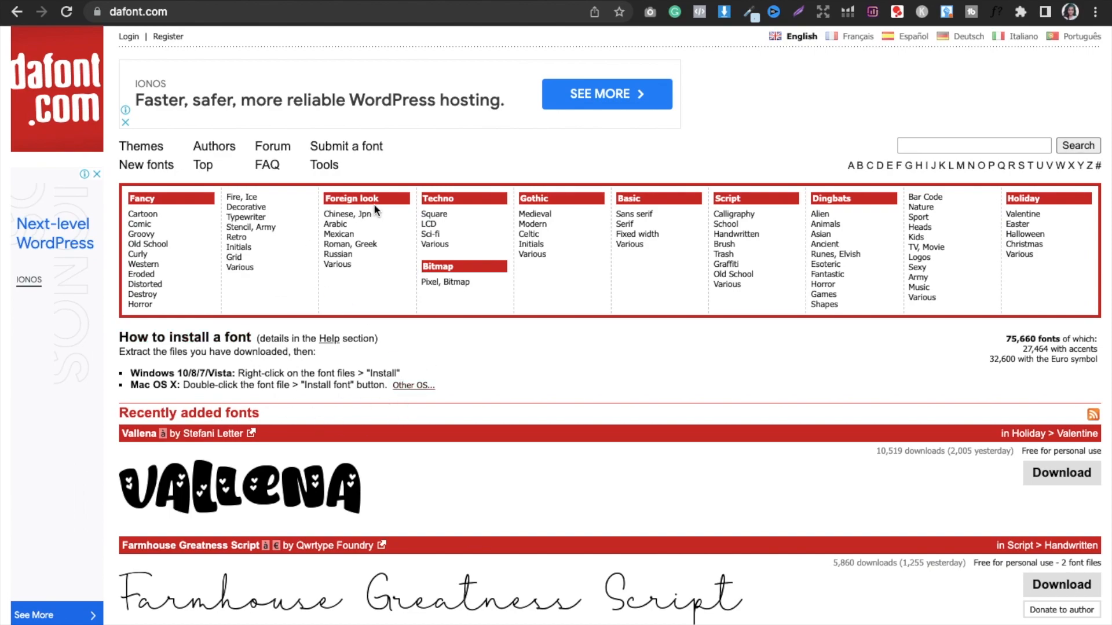
mouse_move(612, 157)
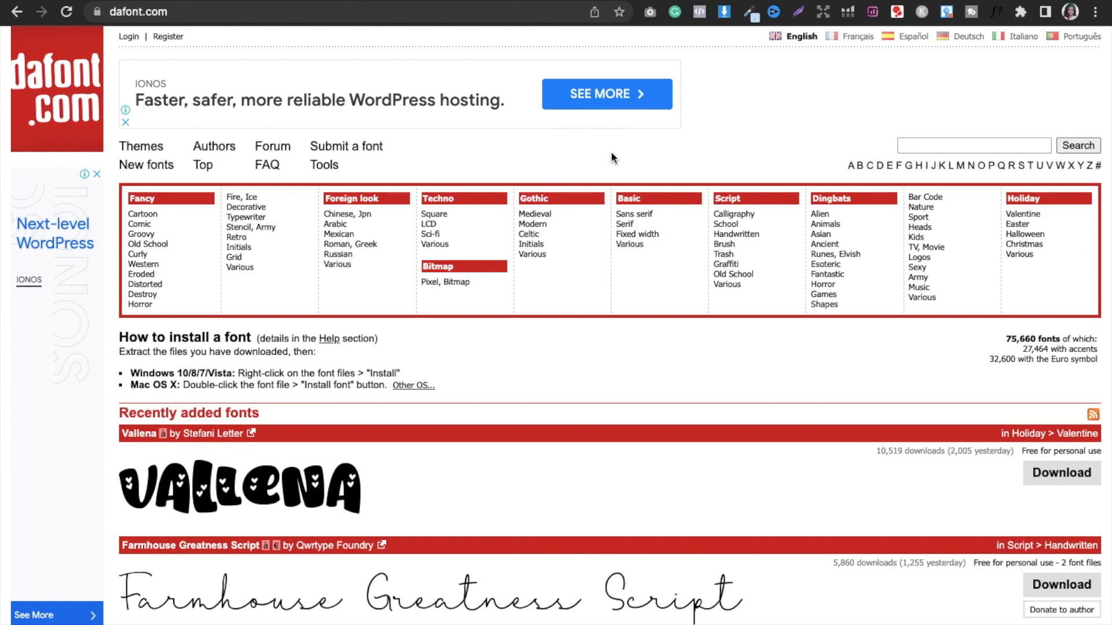
mouse_move(917, 267)
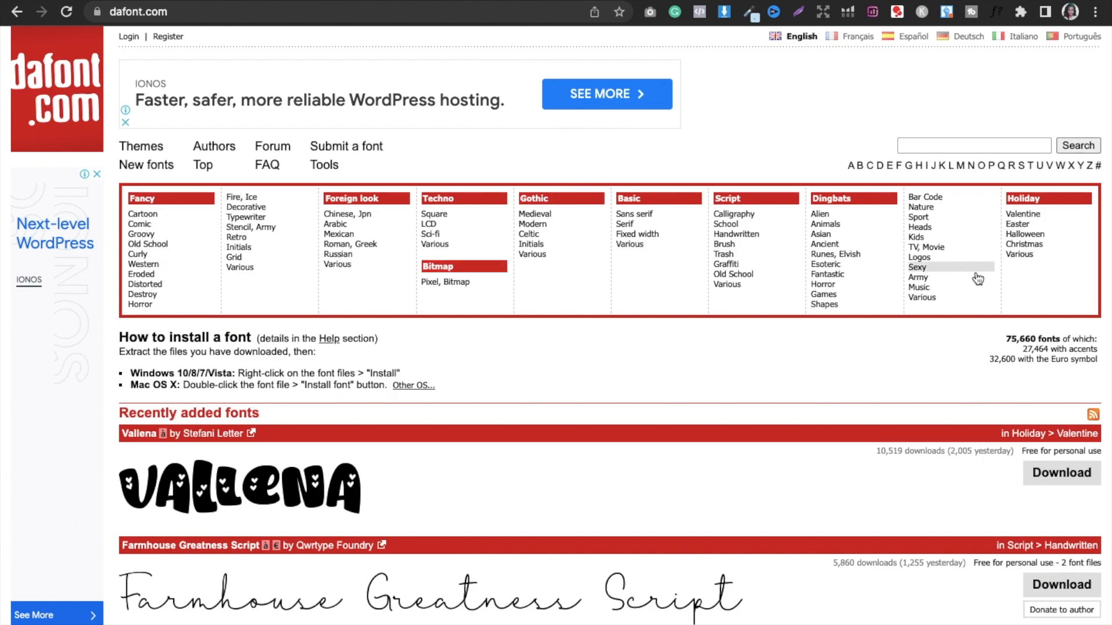
mouse_move(611, 197)
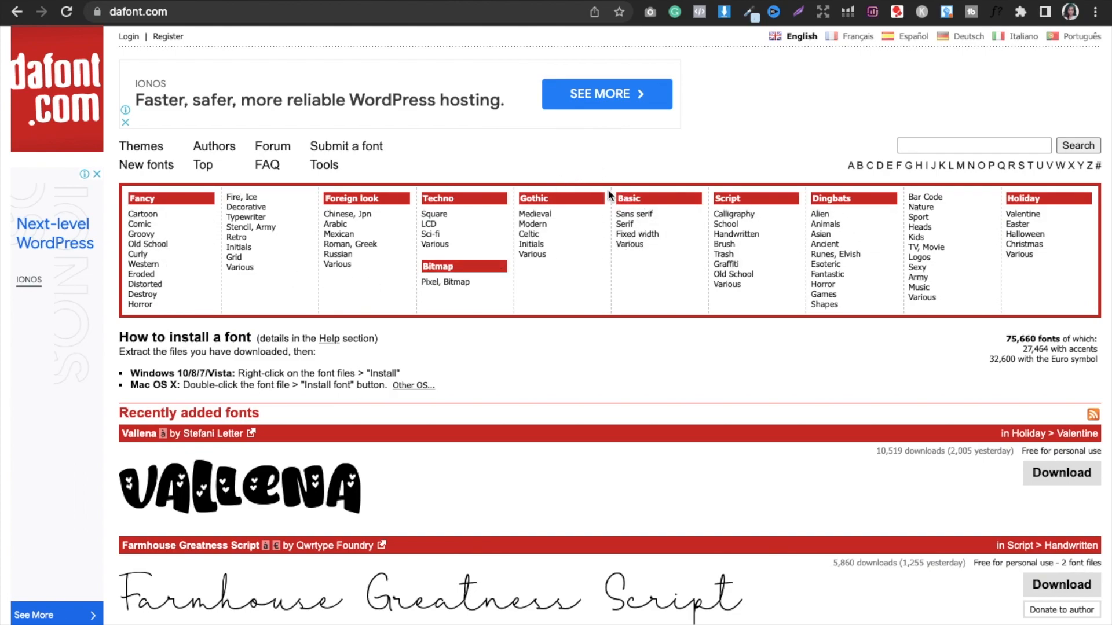
mouse_move(625, 224)
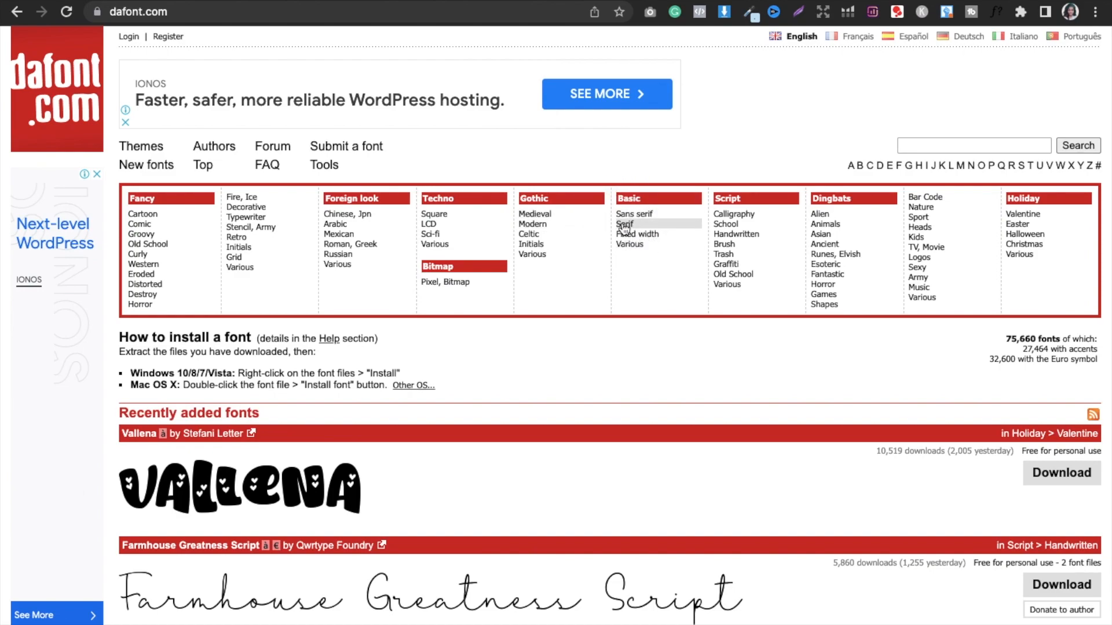
mouse_move(637, 234)
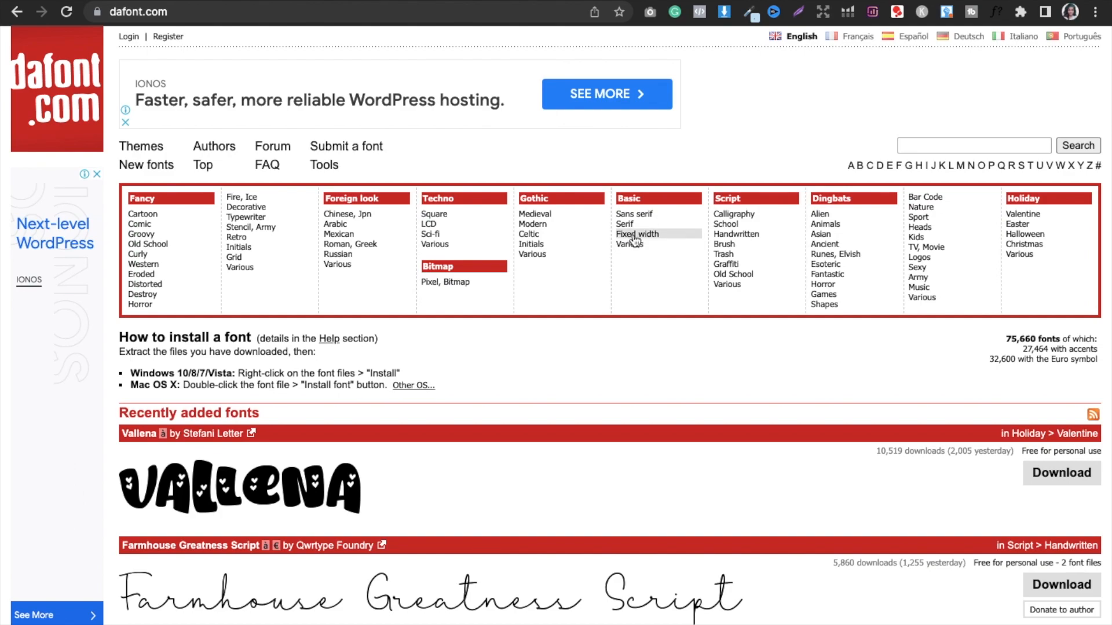
Filter Basic > Fixed width fonts to Public domain / GPL / OFL and 100% Free licences
click(636, 234)
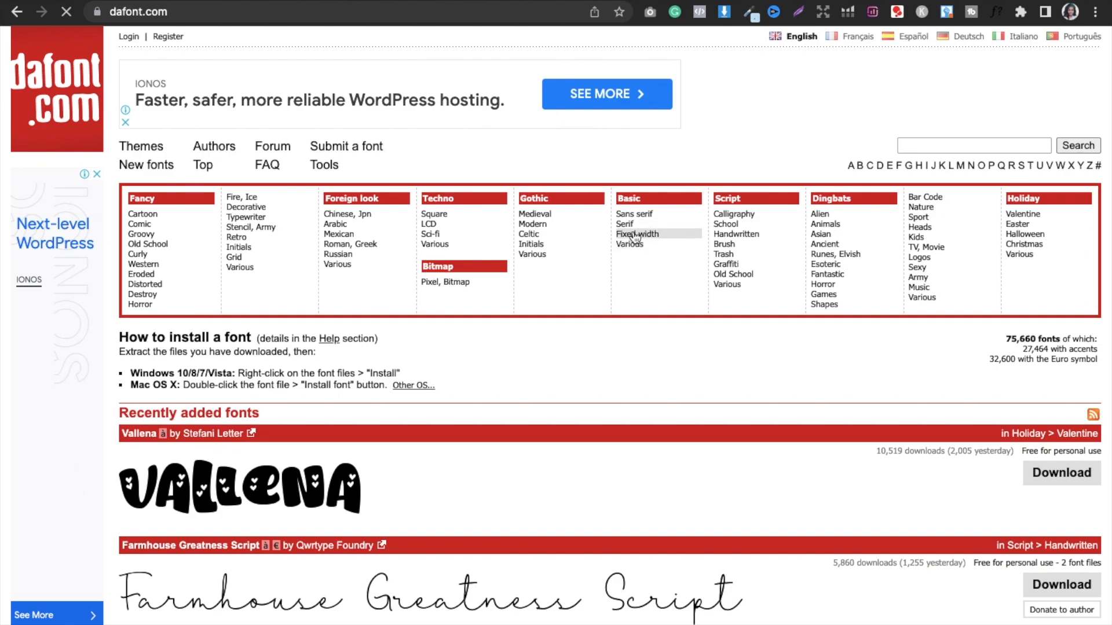
click(637, 233)
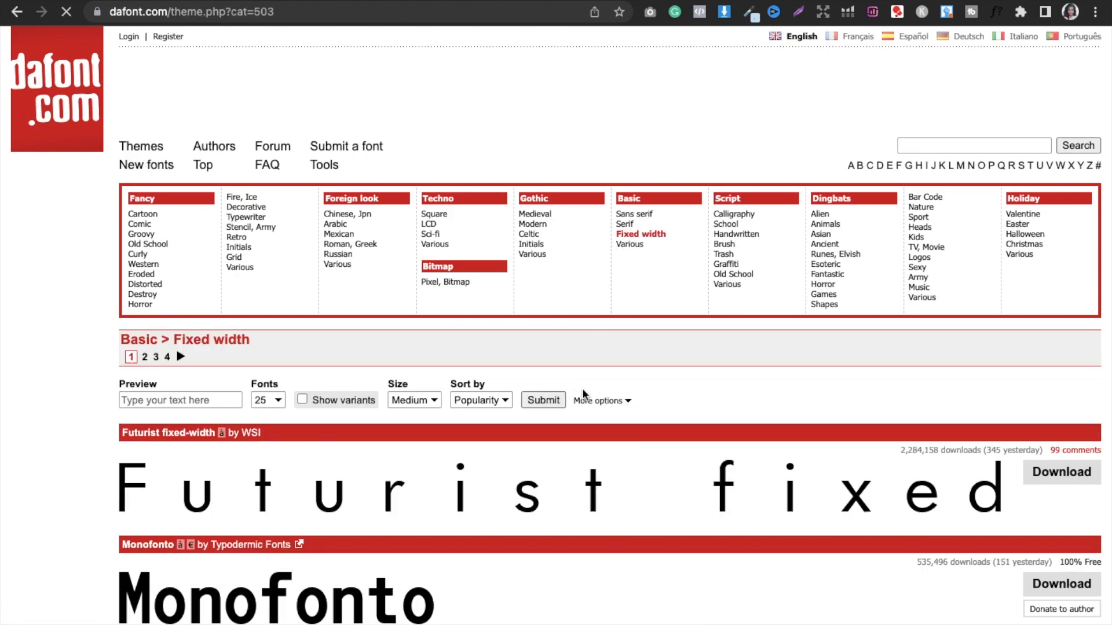
click(598, 401)
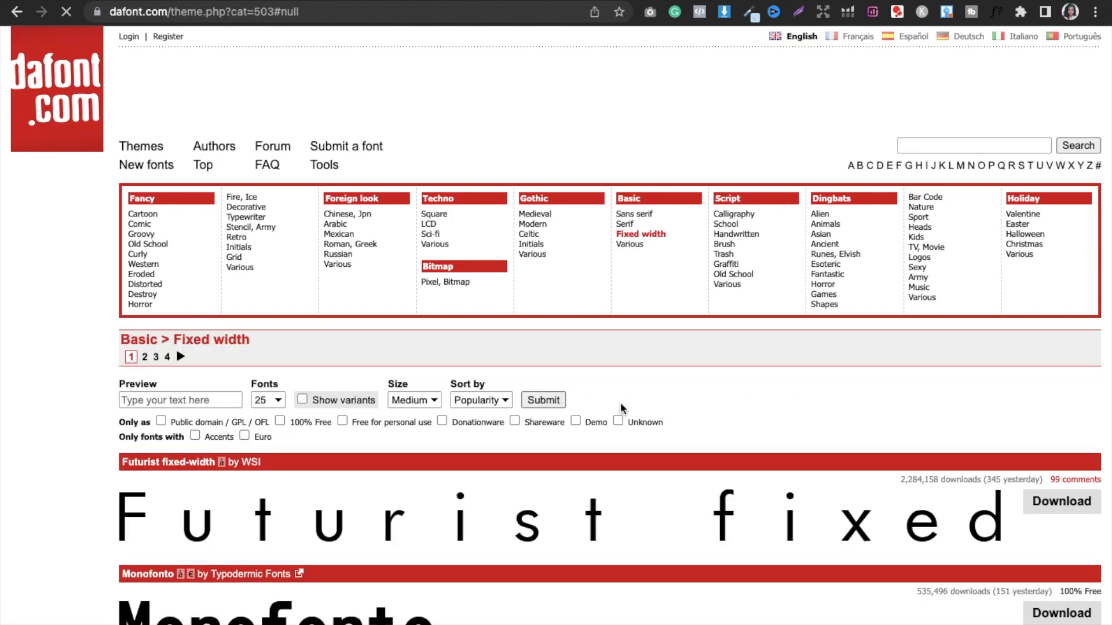
click(280, 422)
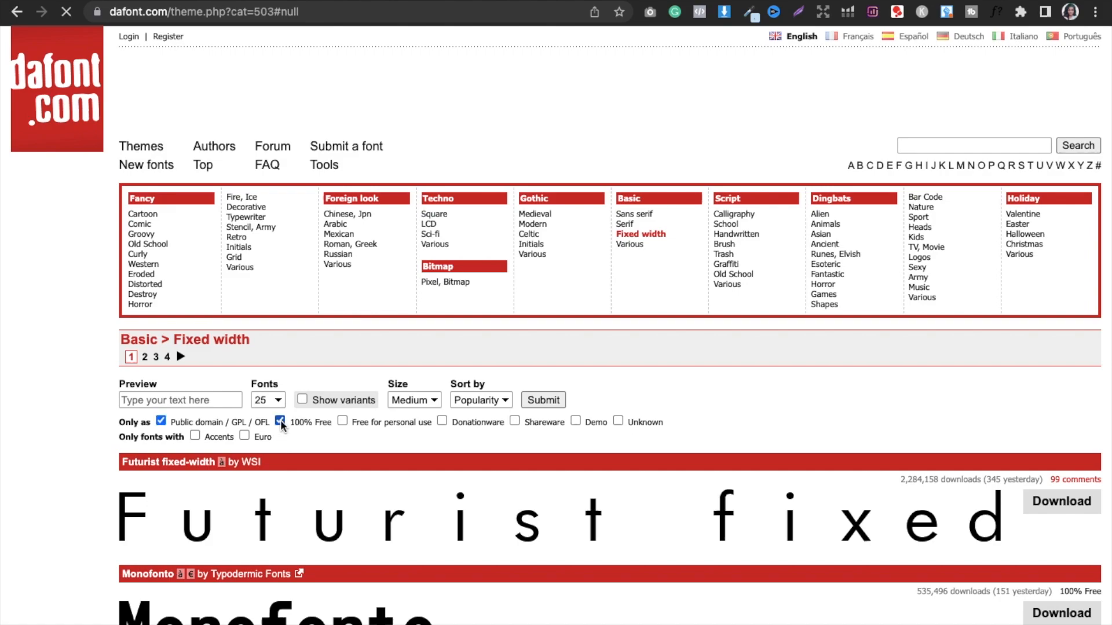
text(tm)
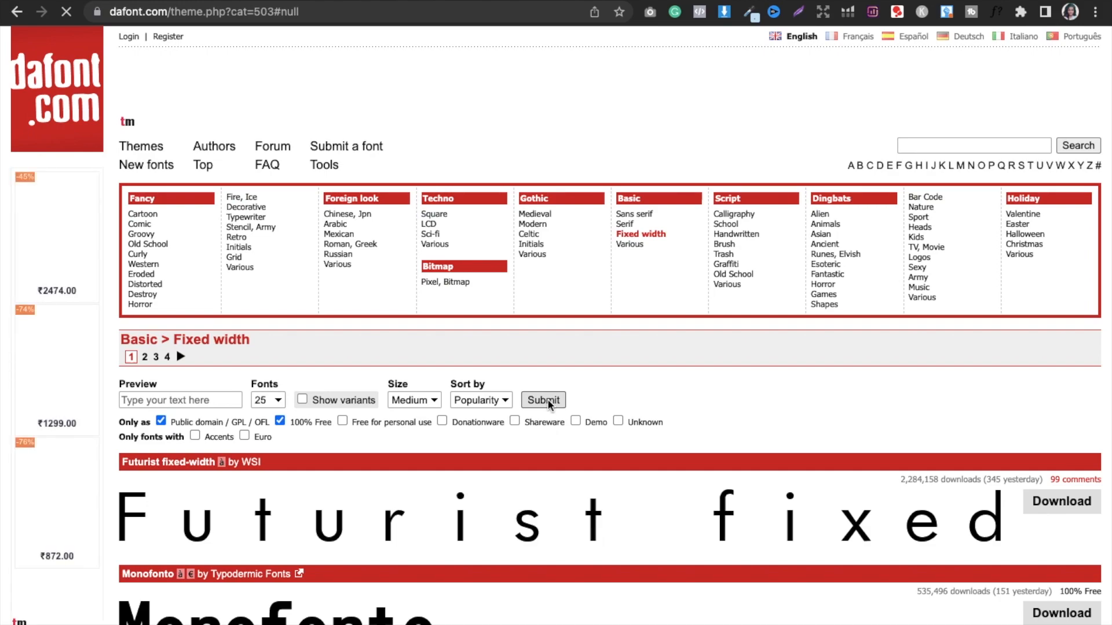
click(543, 400)
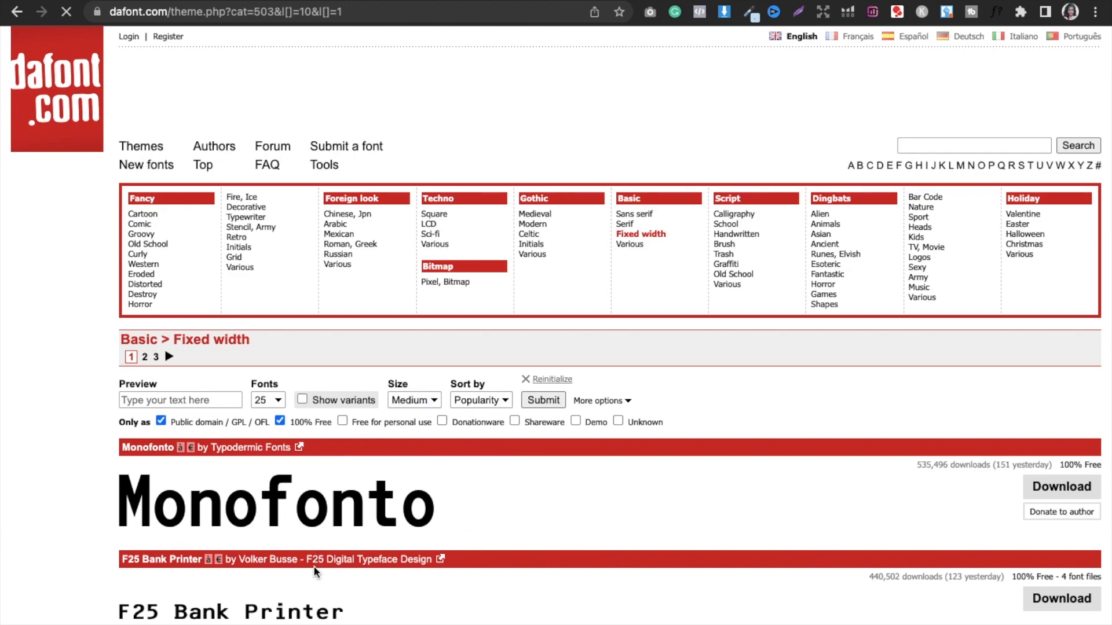
scroll(down, 3)
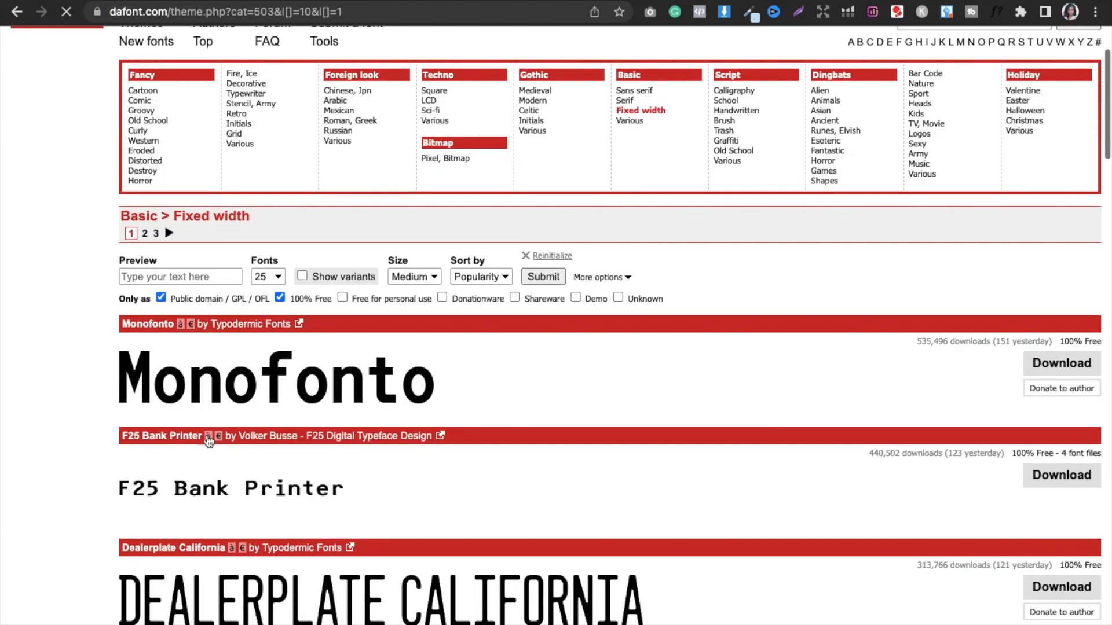
scroll(down, 3)
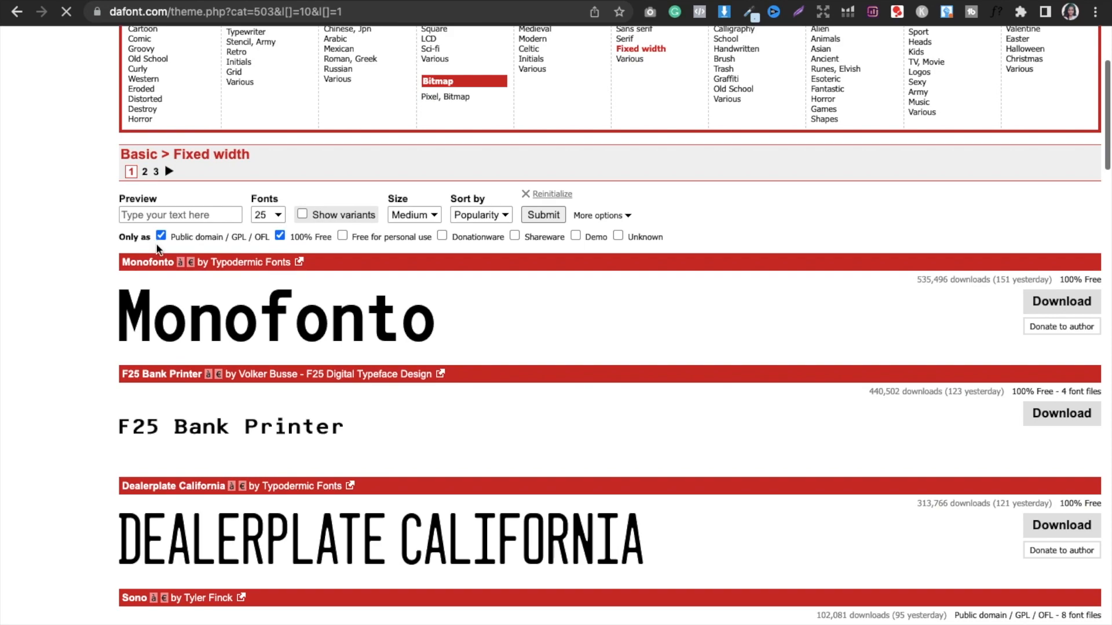
mouse_move(301, 249)
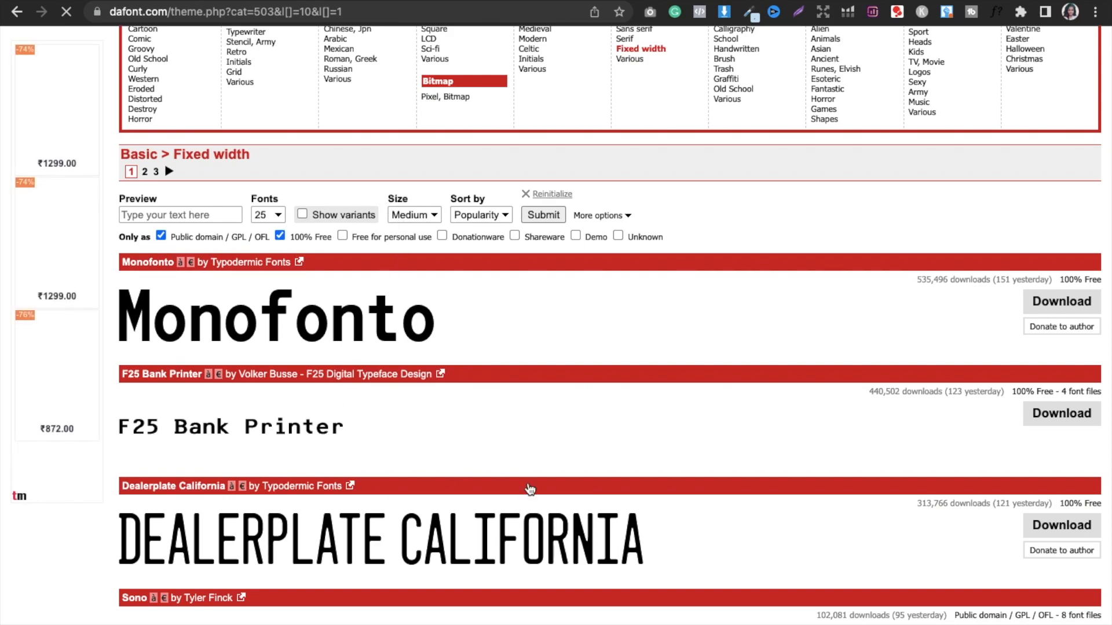
scroll(down, 3)
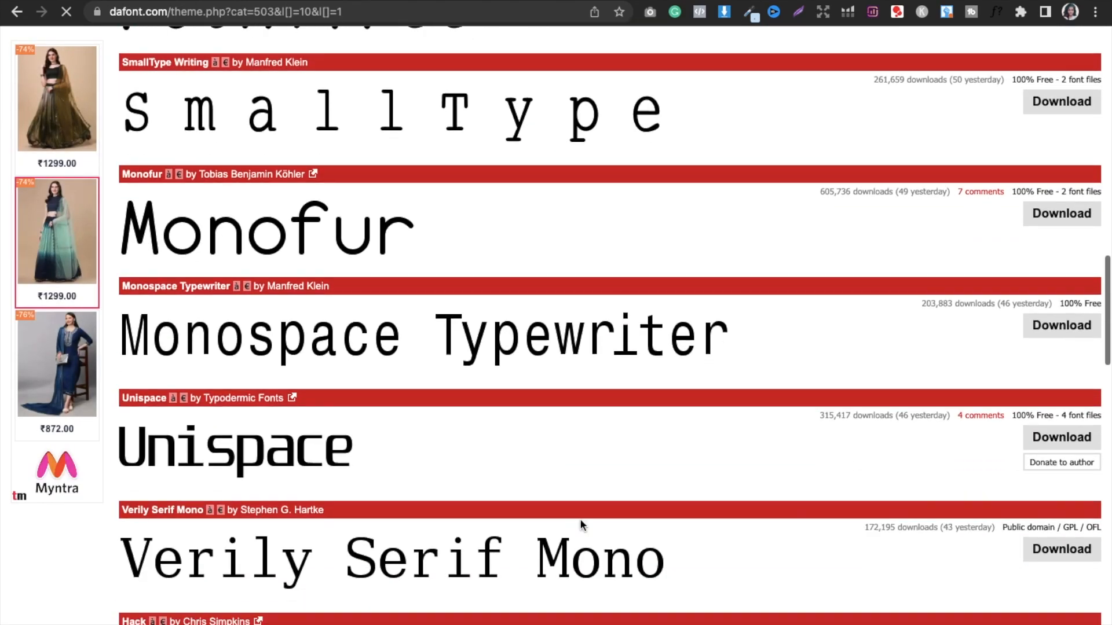
scroll(down, 3)
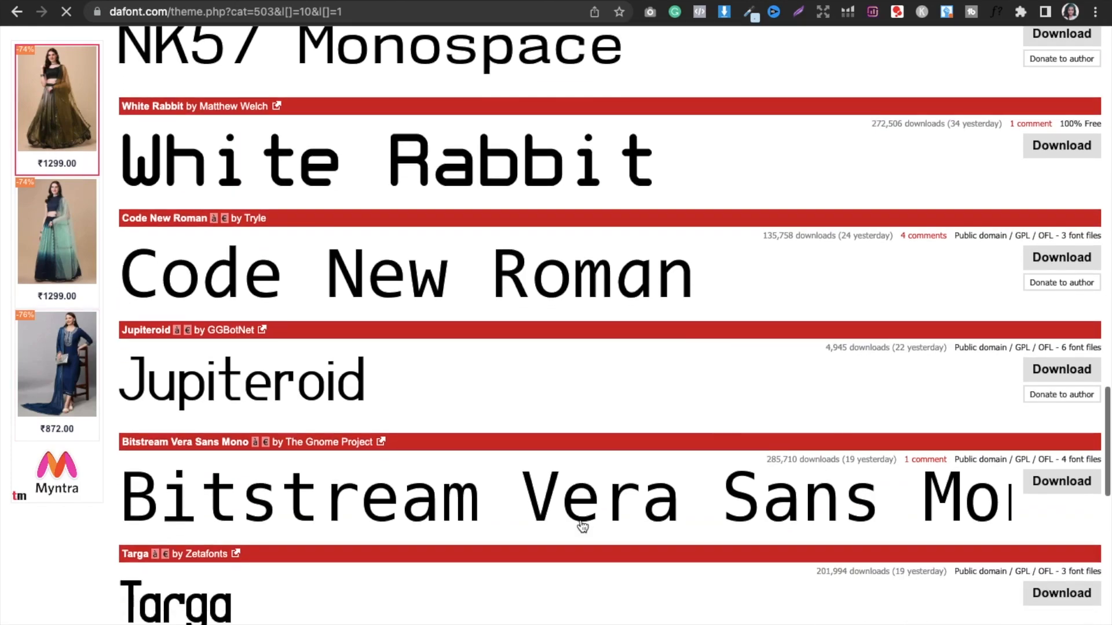
scroll(down, 3)
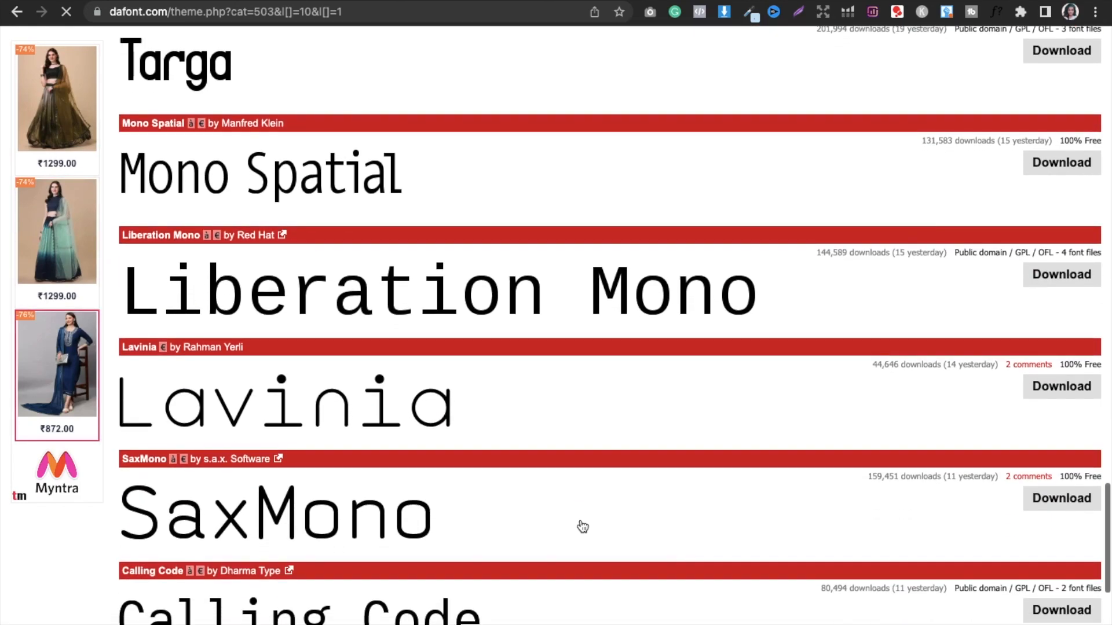
scroll(down, 3)
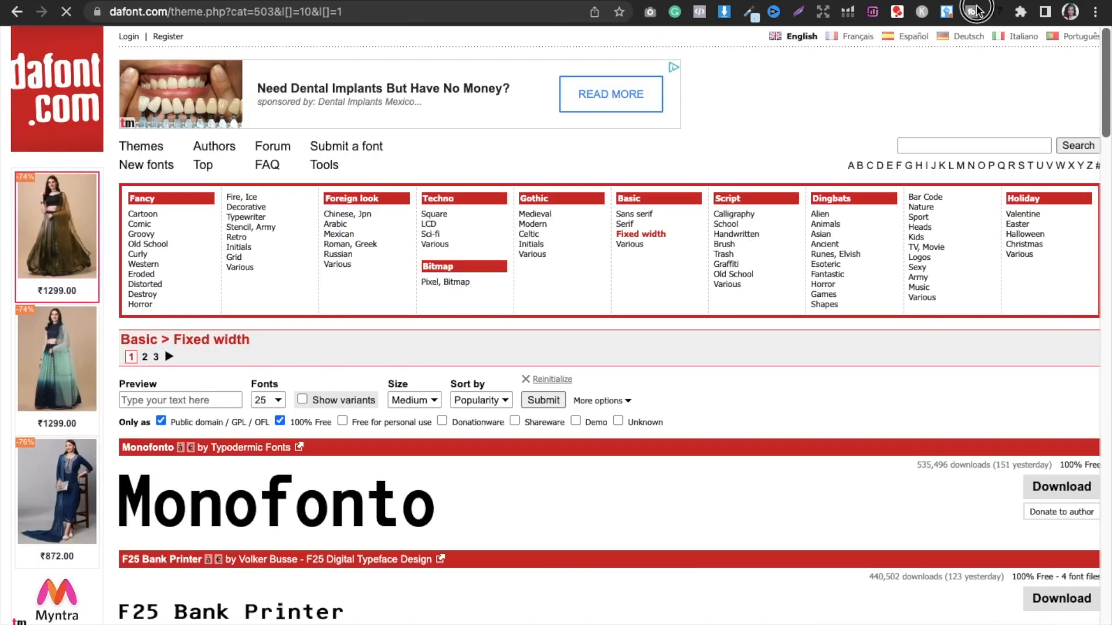
mouse_move(977, 64)
text(google fonts)
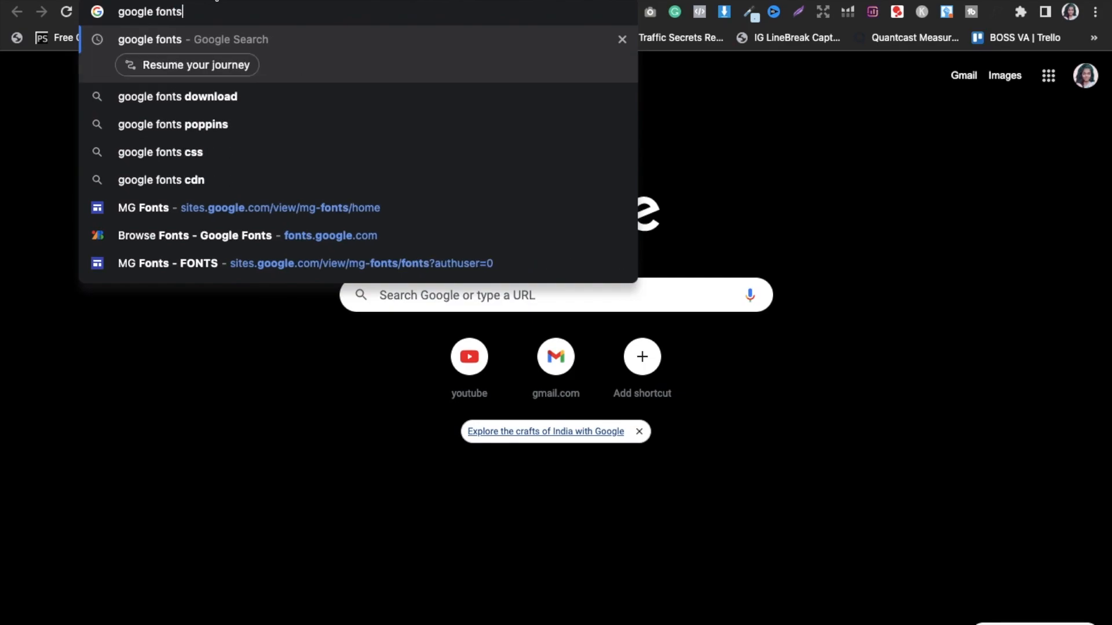
Run the 'google fonts' search and reach the Google Fonts: Browse Fonts site
key(Return)
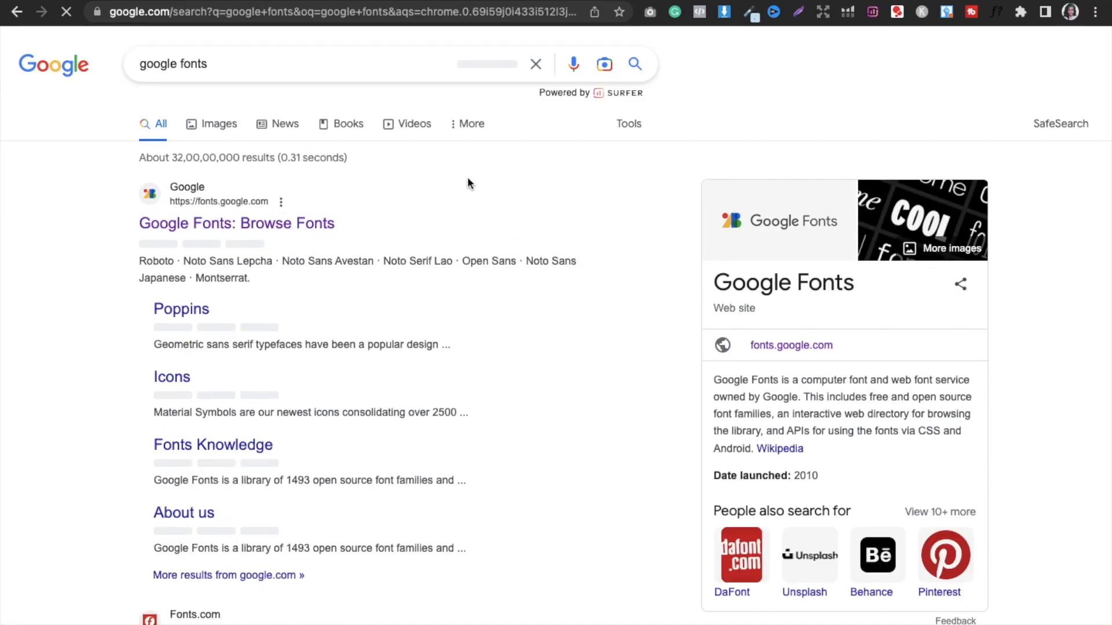
click(236, 223)
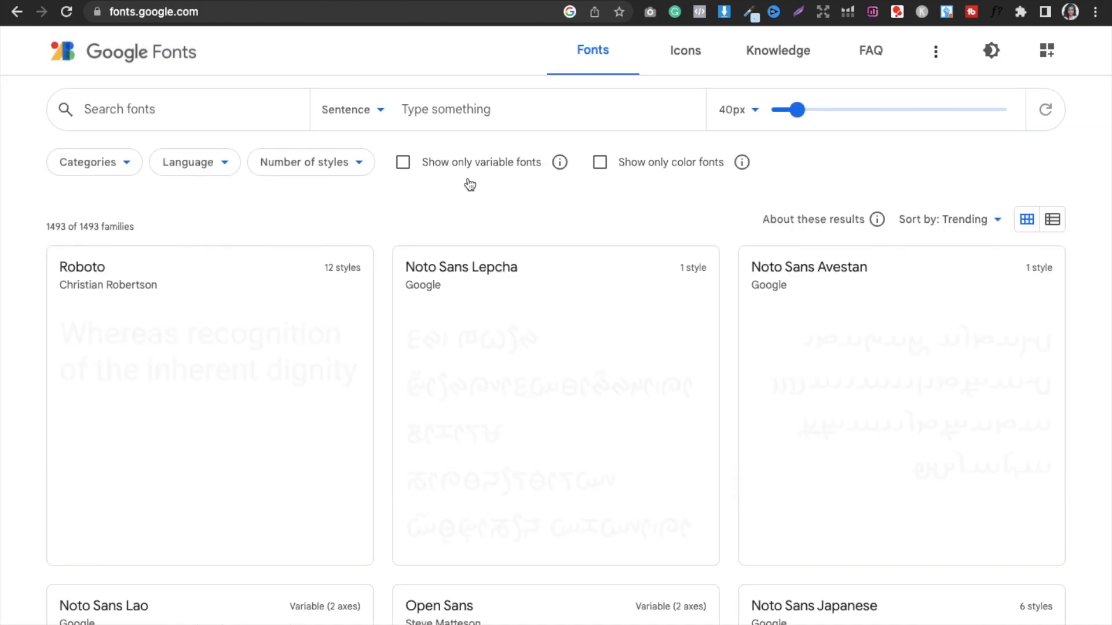
mouse_move(559, 162)
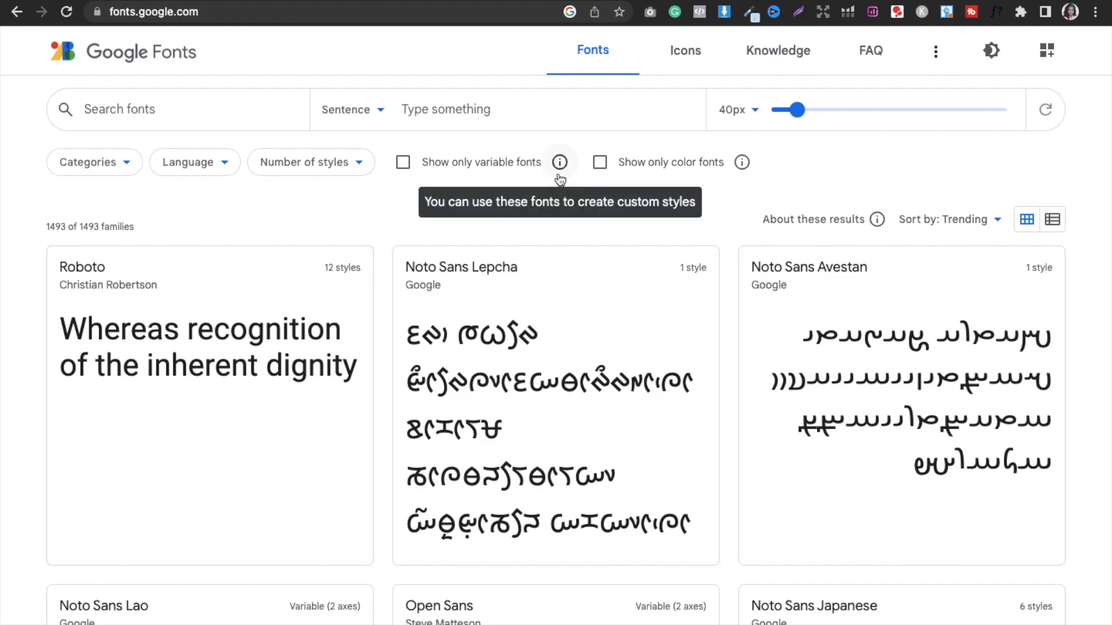
mouse_move(358, 327)
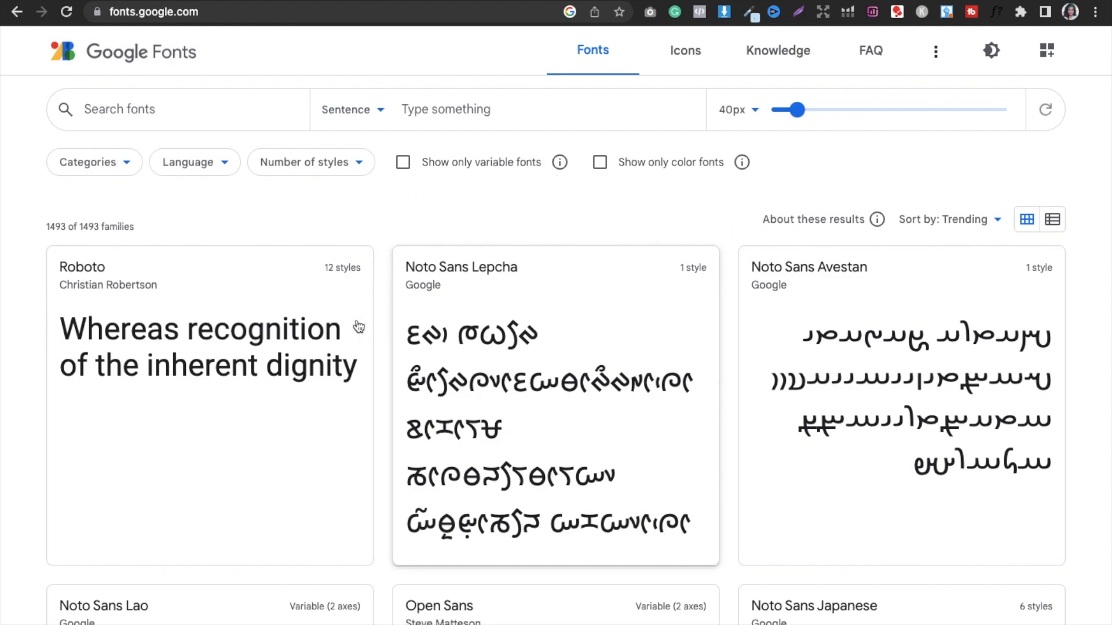
mouse_move(680, 254)
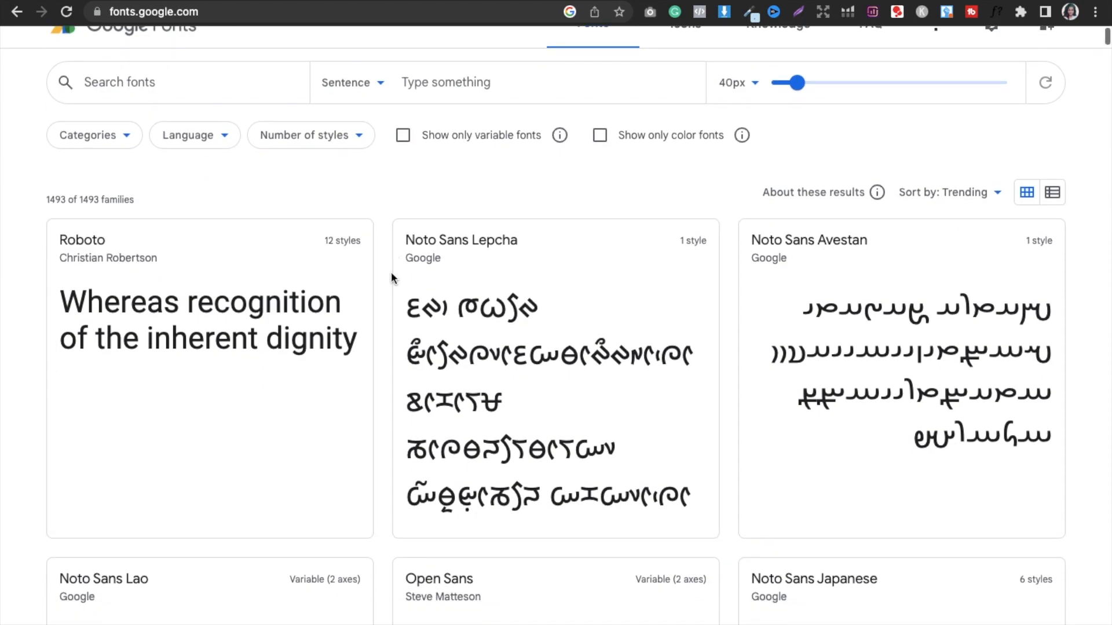
Locate Poppins in the trending list and go to its font family page
scroll(down, 3)
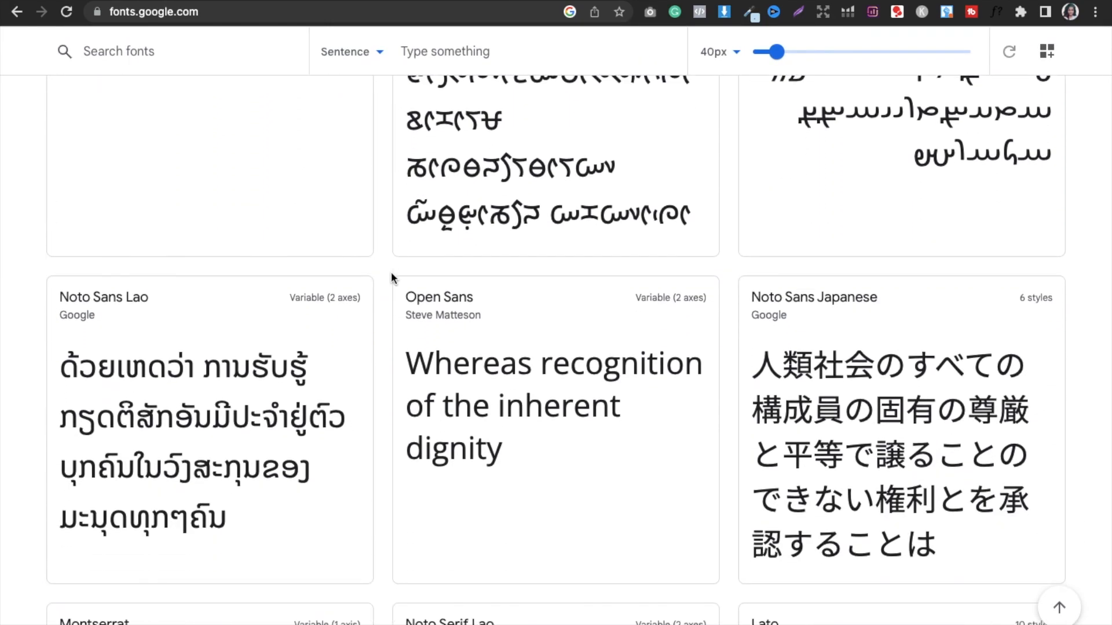
scroll(down, 3)
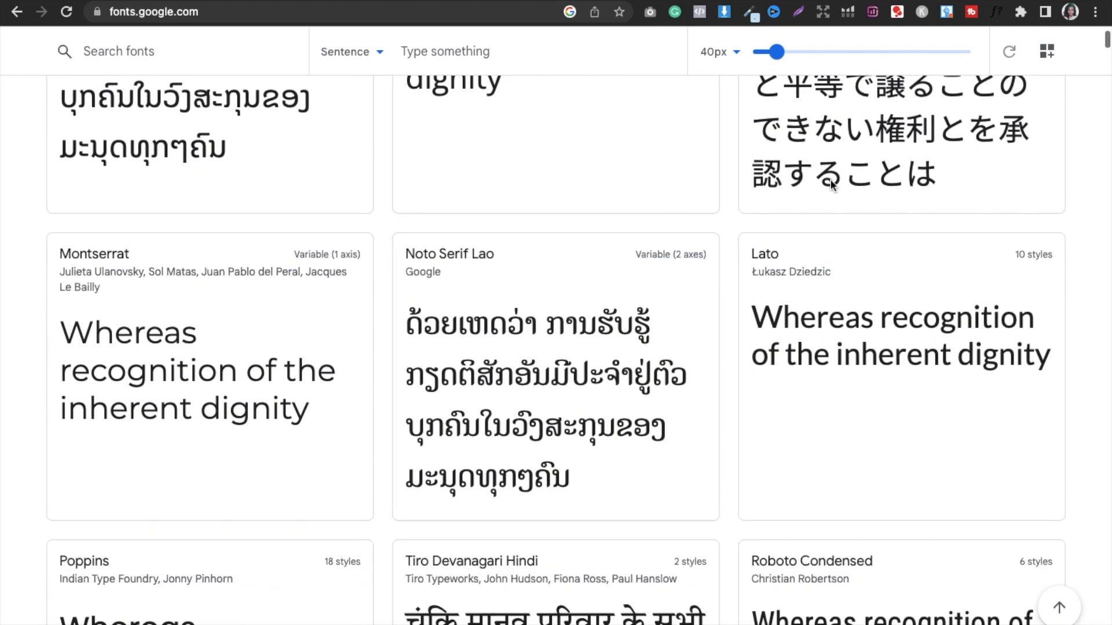
scroll(down, 3)
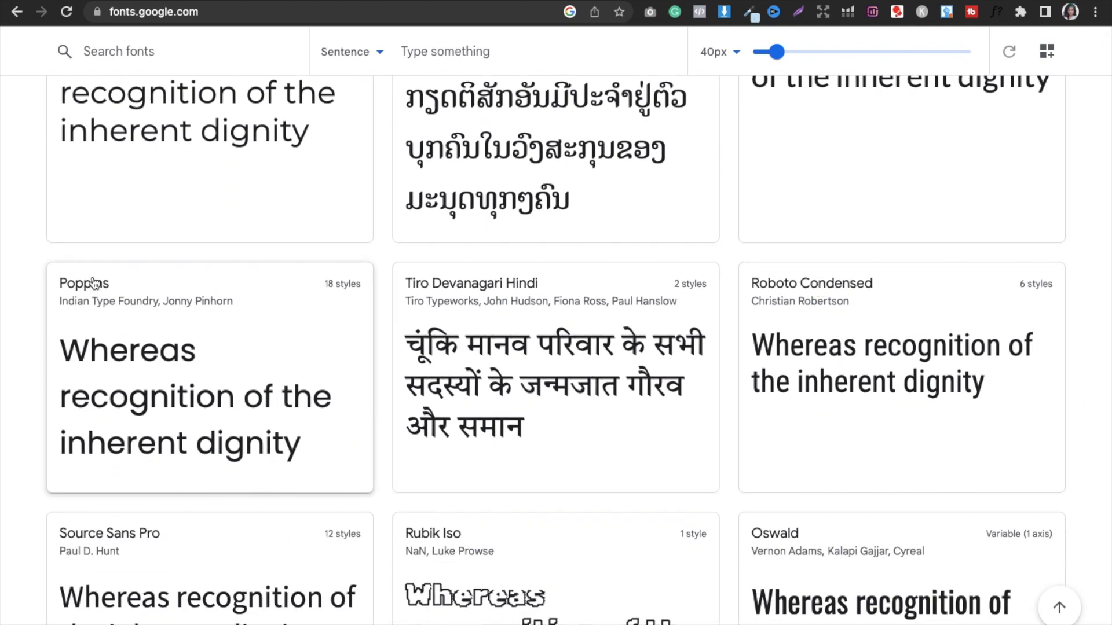
click(83, 282)
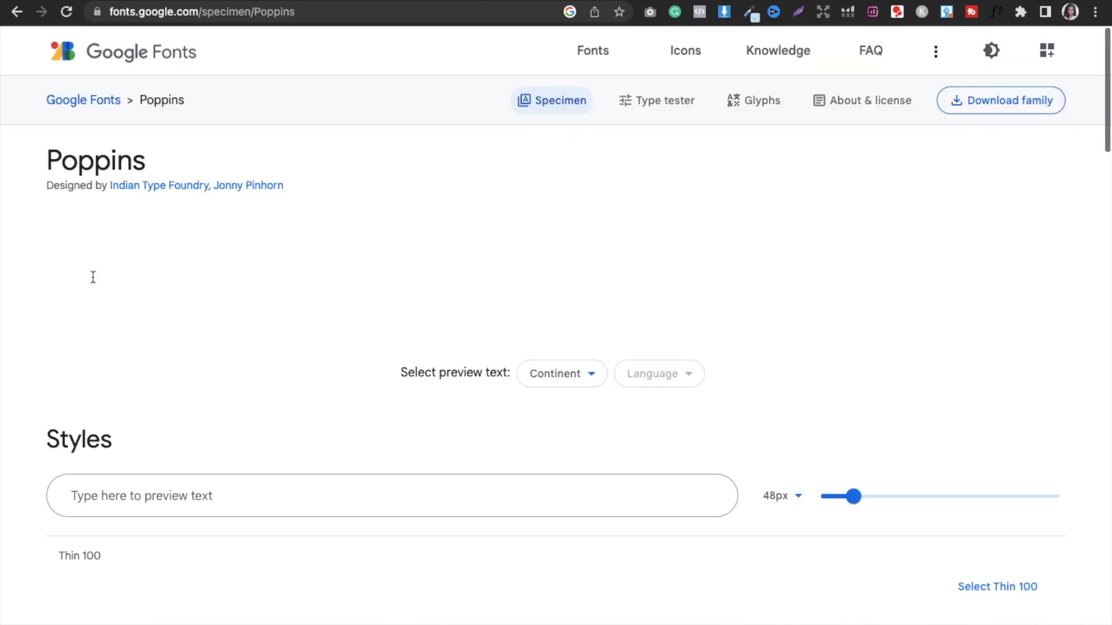
Browse Poppins' styles and show its About & license (Open Font License) details
scroll(down, 3)
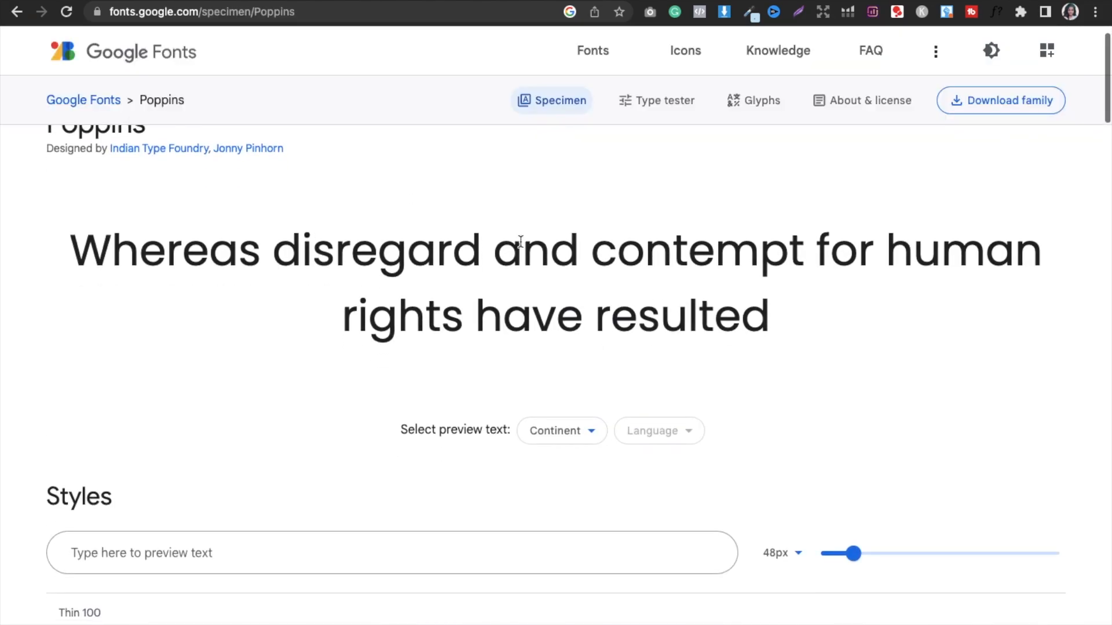
scroll(down, 3)
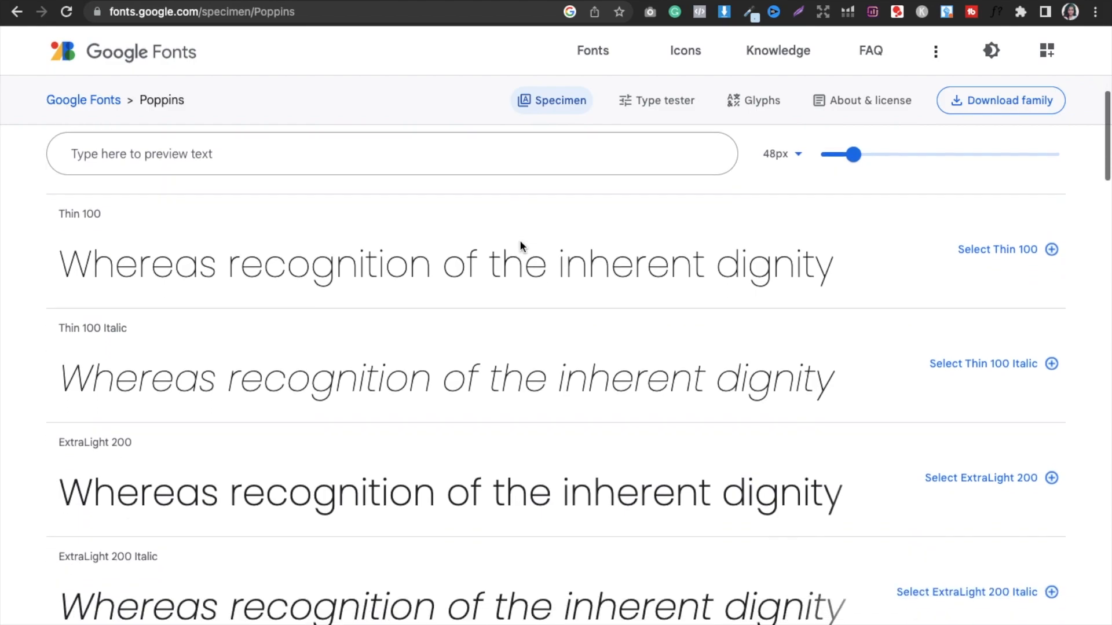
scroll(up, 3)
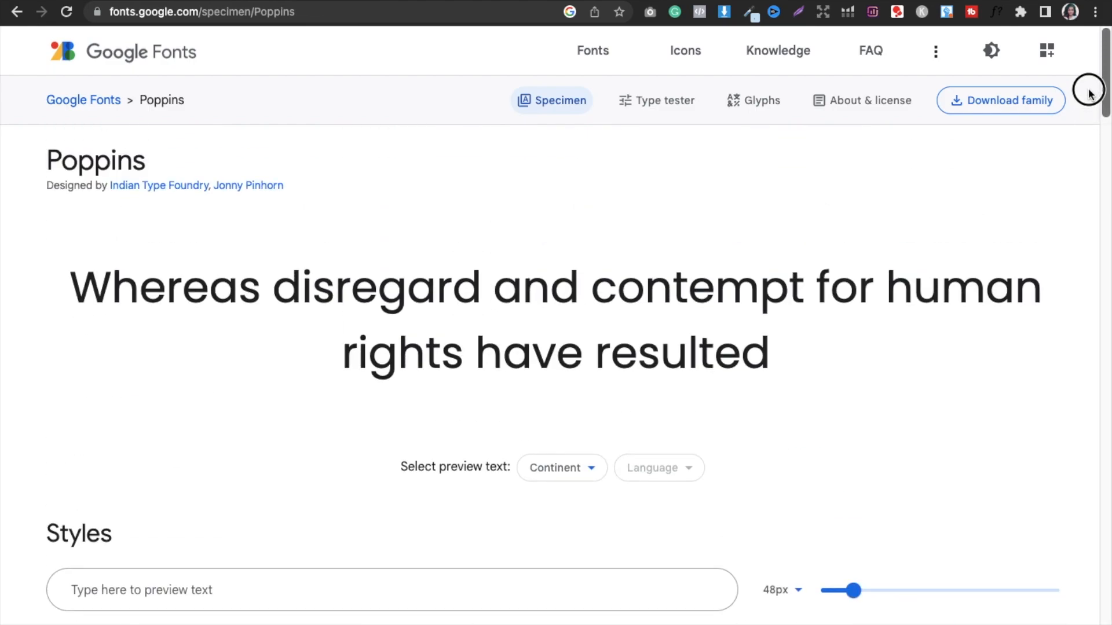
mouse_move(1002, 114)
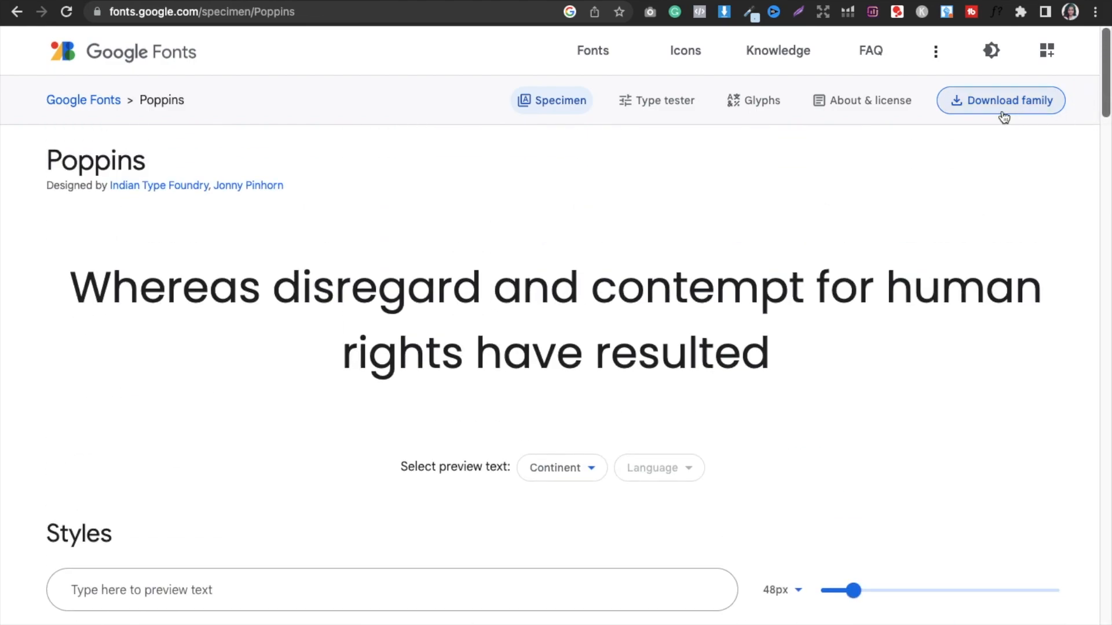
click(860, 99)
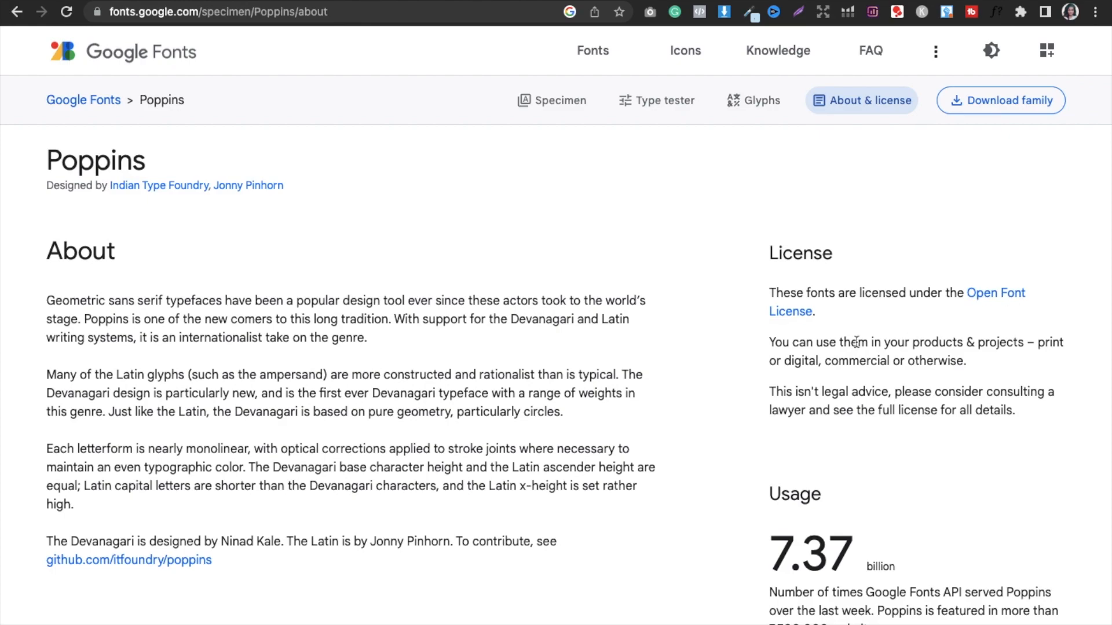
mouse_move(985, 368)
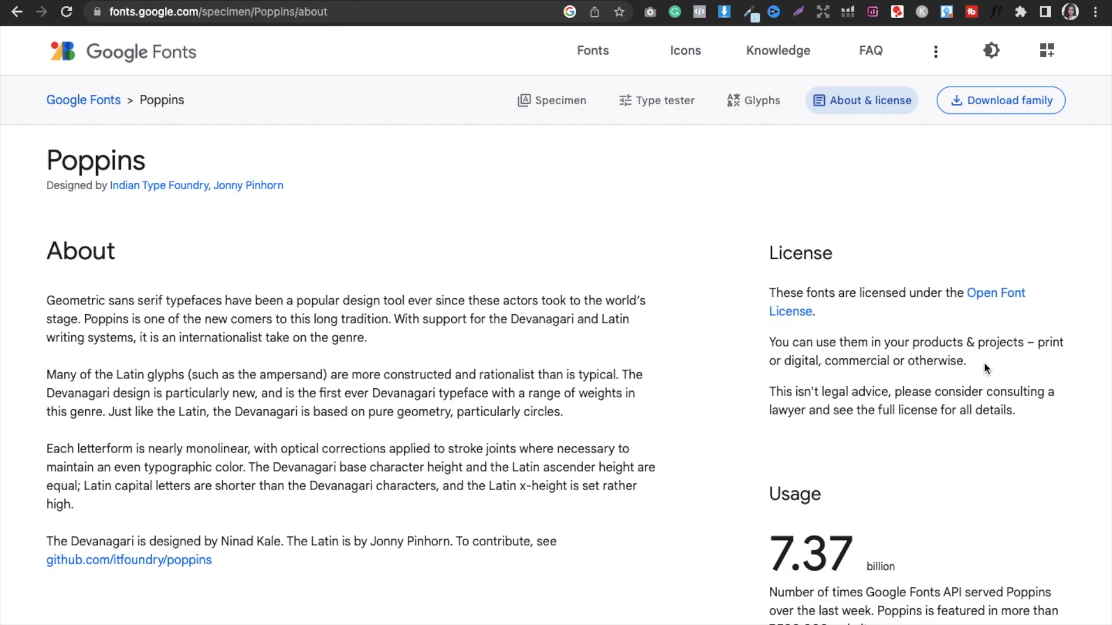
mouse_move(829, 379)
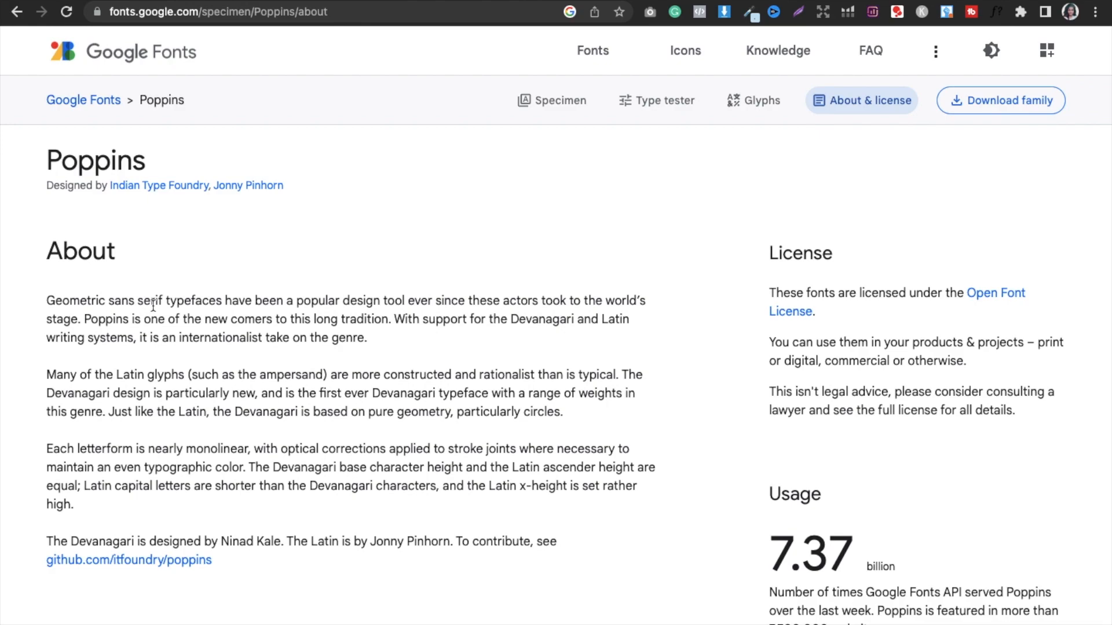
mouse_move(529, 248)
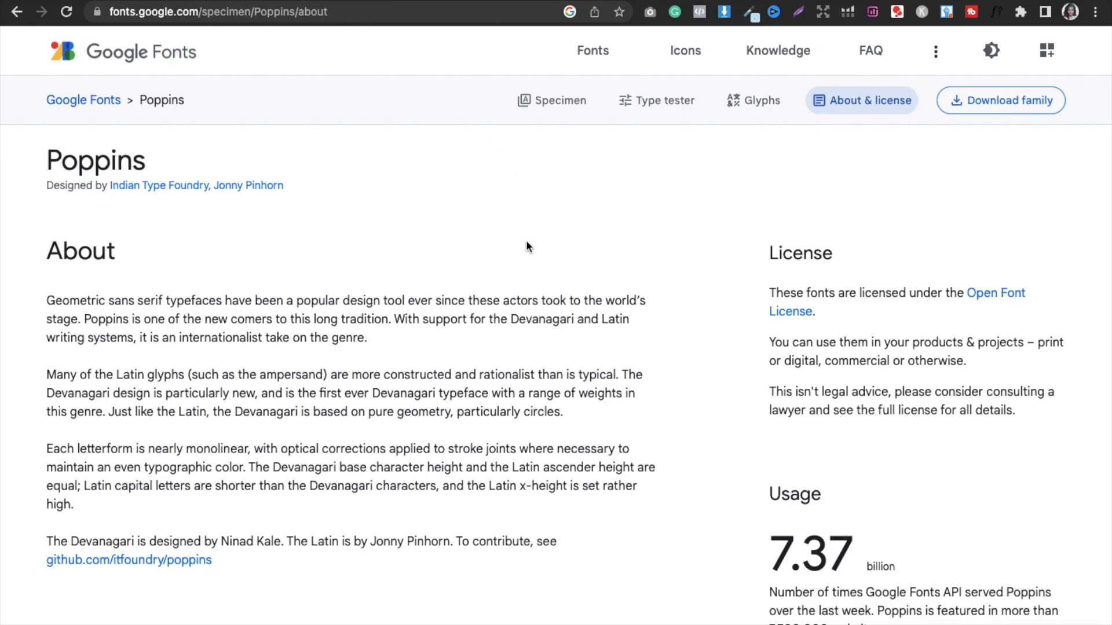
mouse_move(261, 74)
text(1001font)
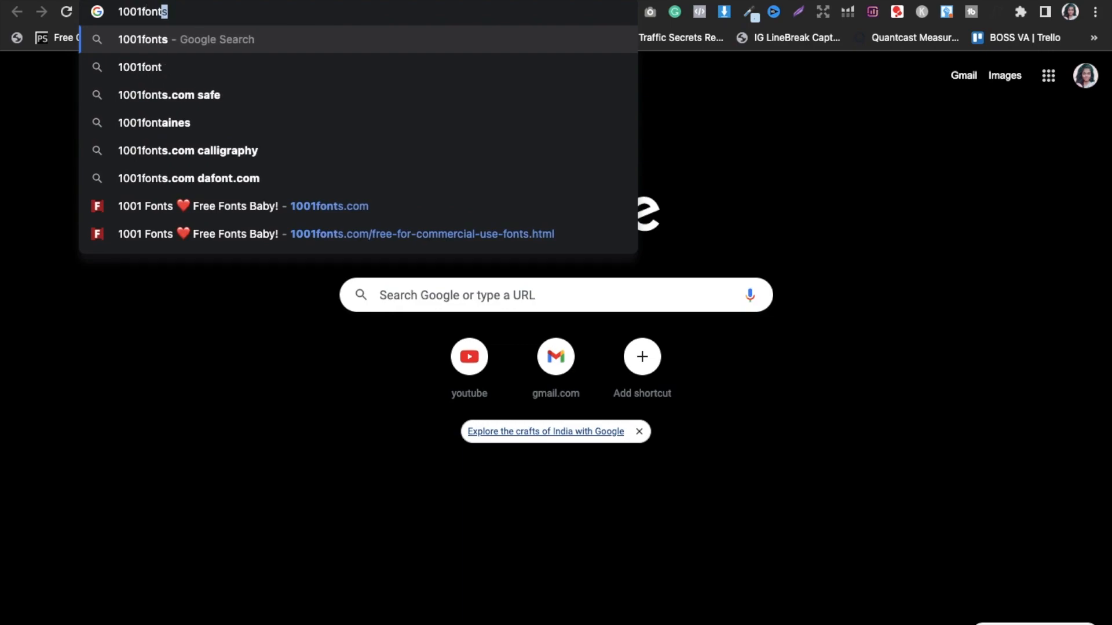
Navigate to 1001fonts.com, landing on its New & Fresh Fonts list
text(.com)
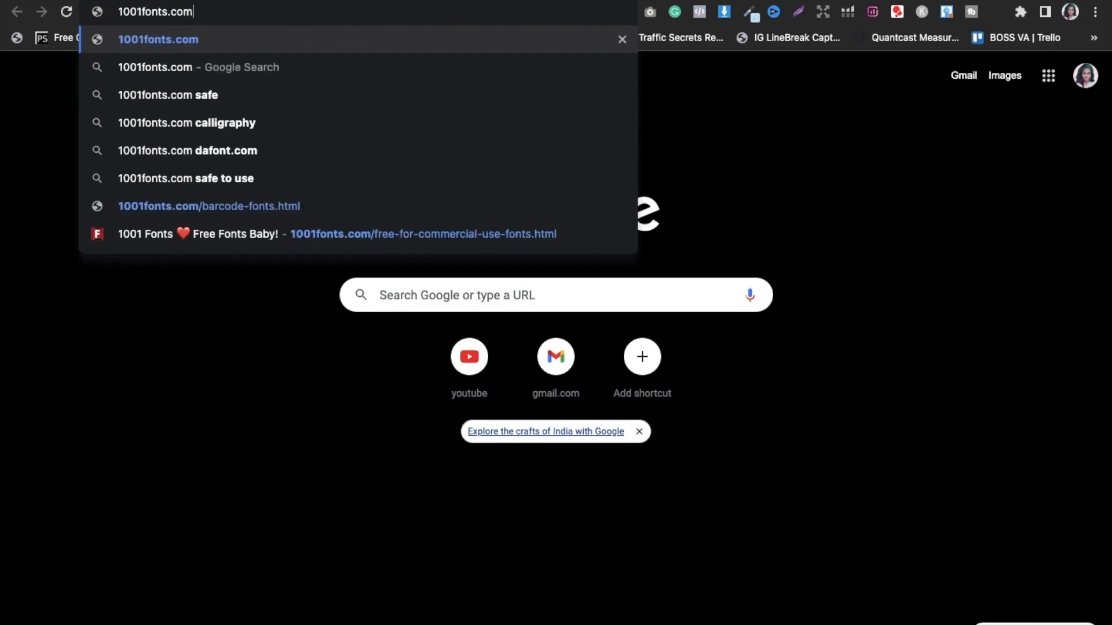
key(Return)
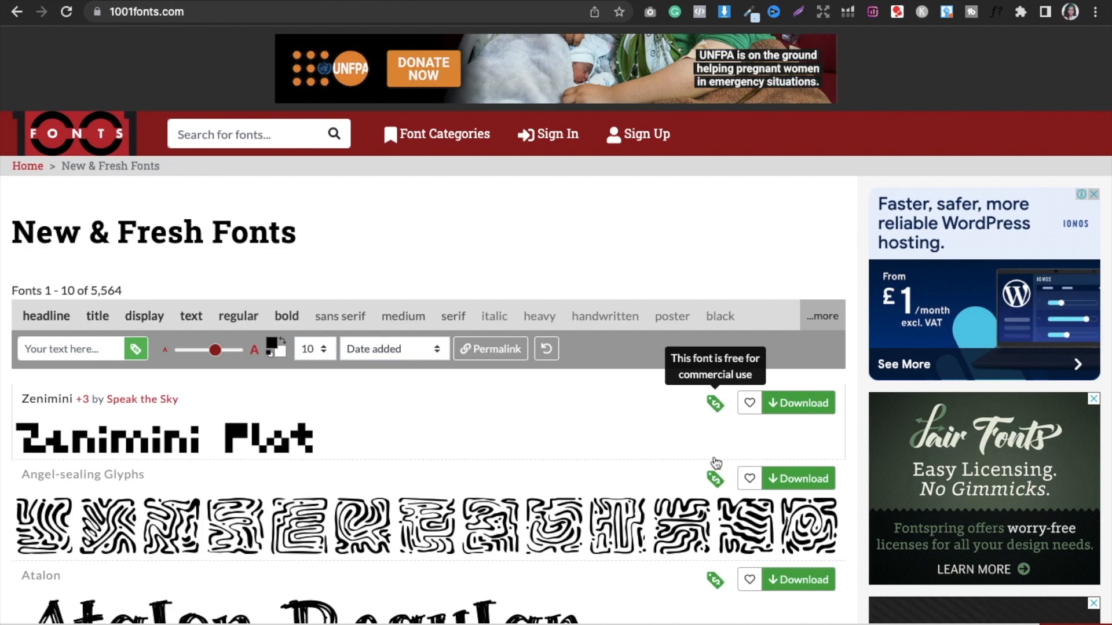
mouse_move(715, 407)
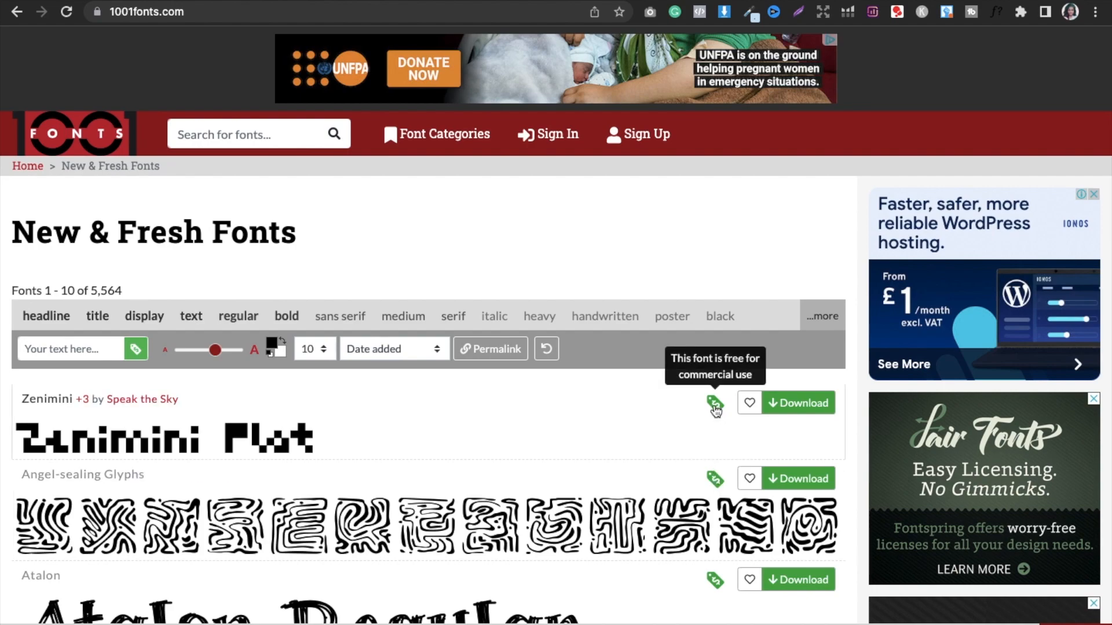
mouse_move(310, 277)
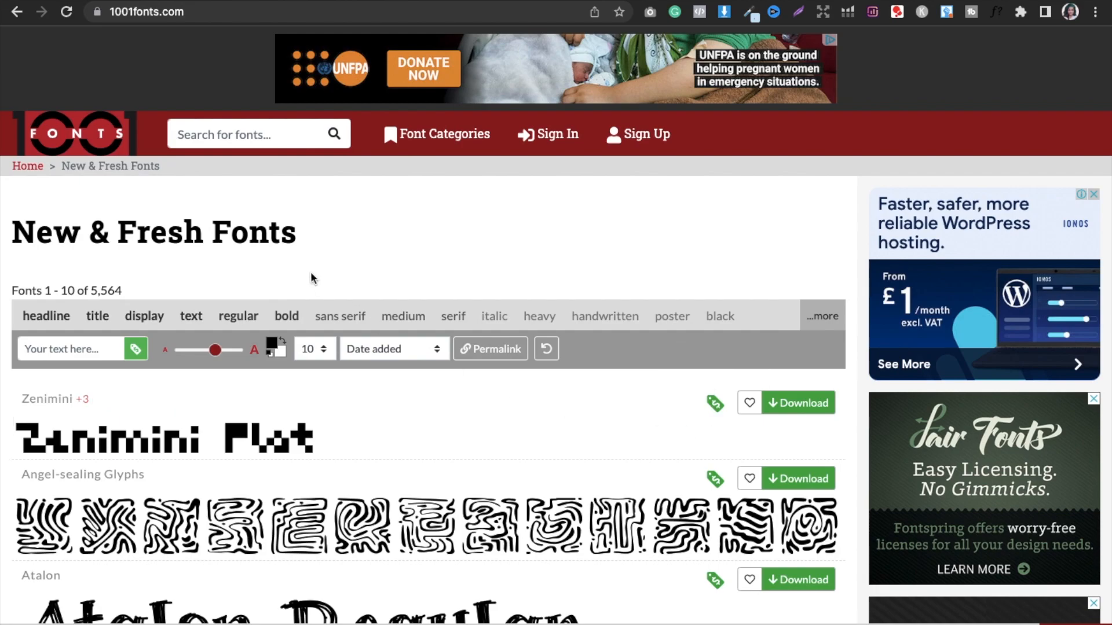
mouse_move(418, 155)
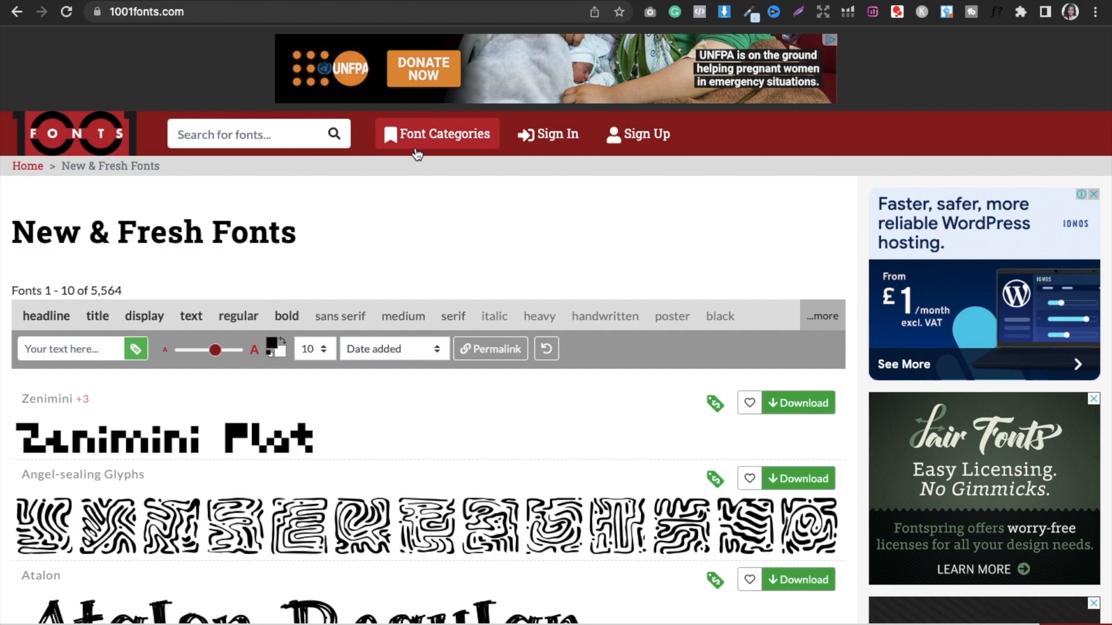
From Font Categories > Special, show the Free Fonts for Commercial Use list
click(438, 134)
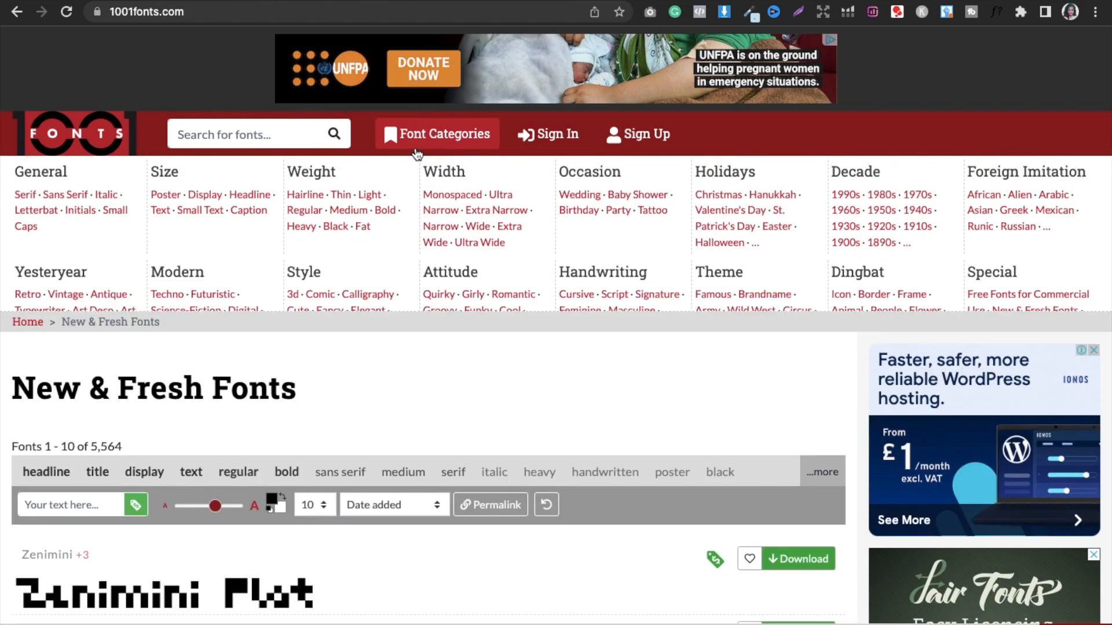
click(437, 135)
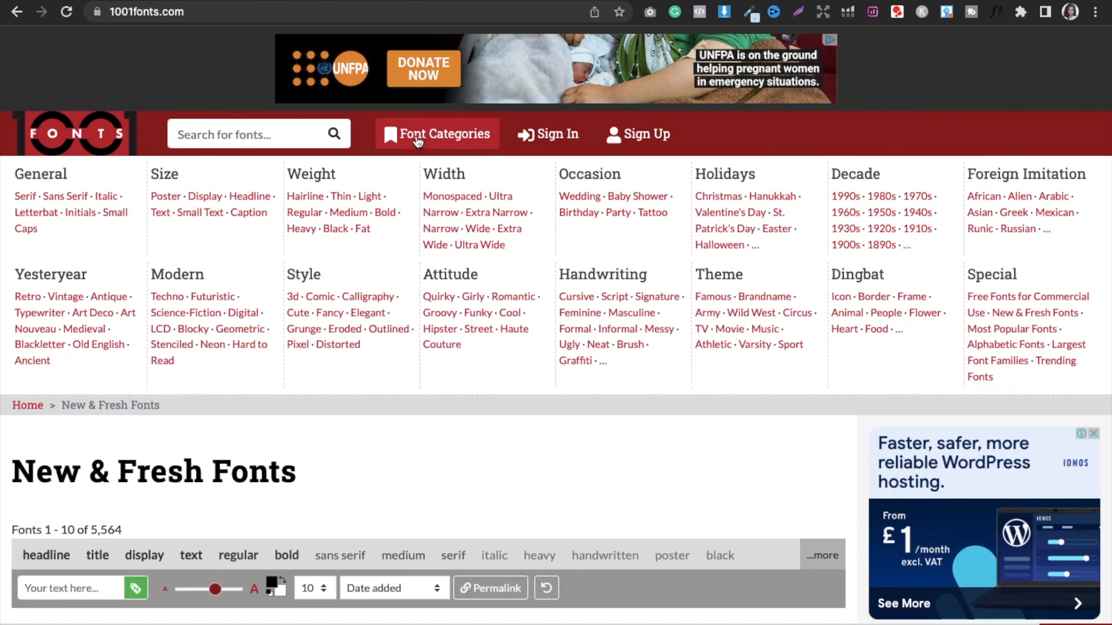
mouse_move(928, 267)
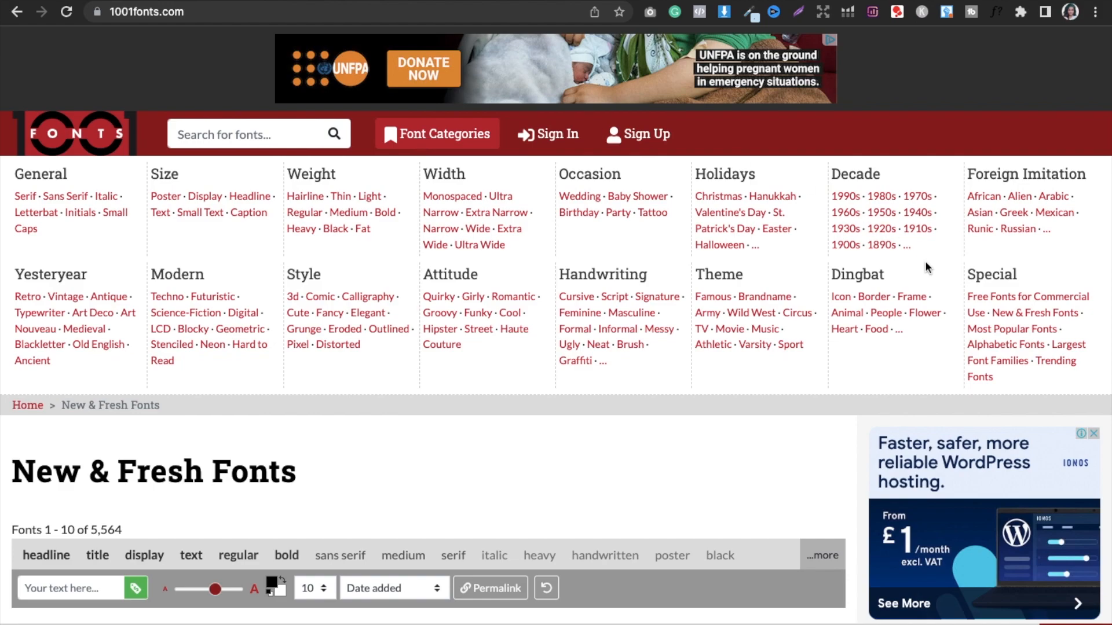
mouse_move(976, 308)
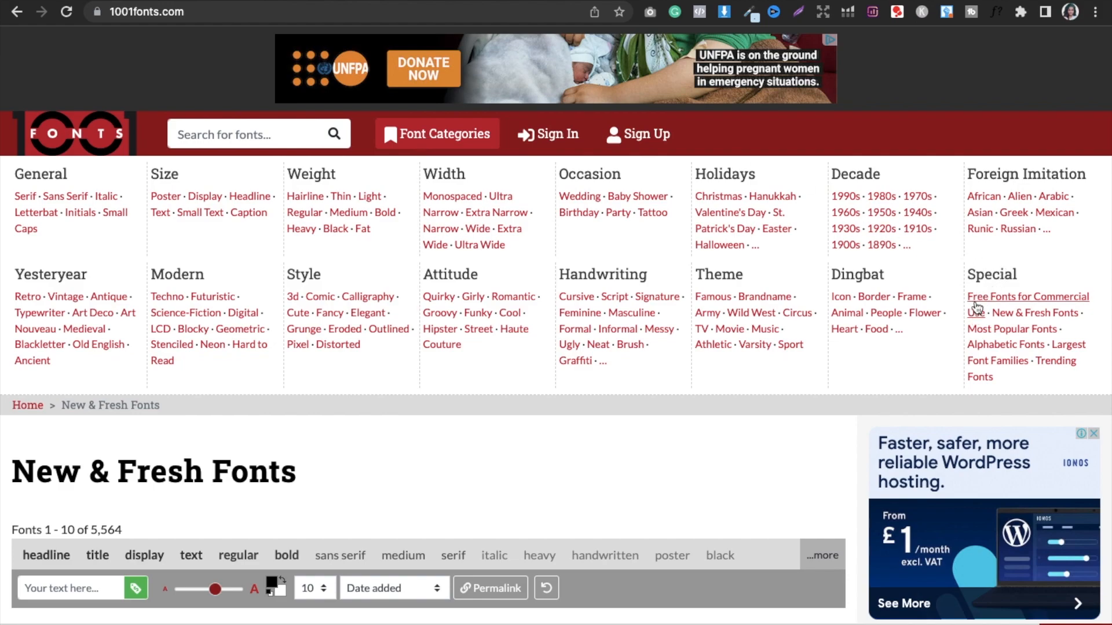
click(1027, 297)
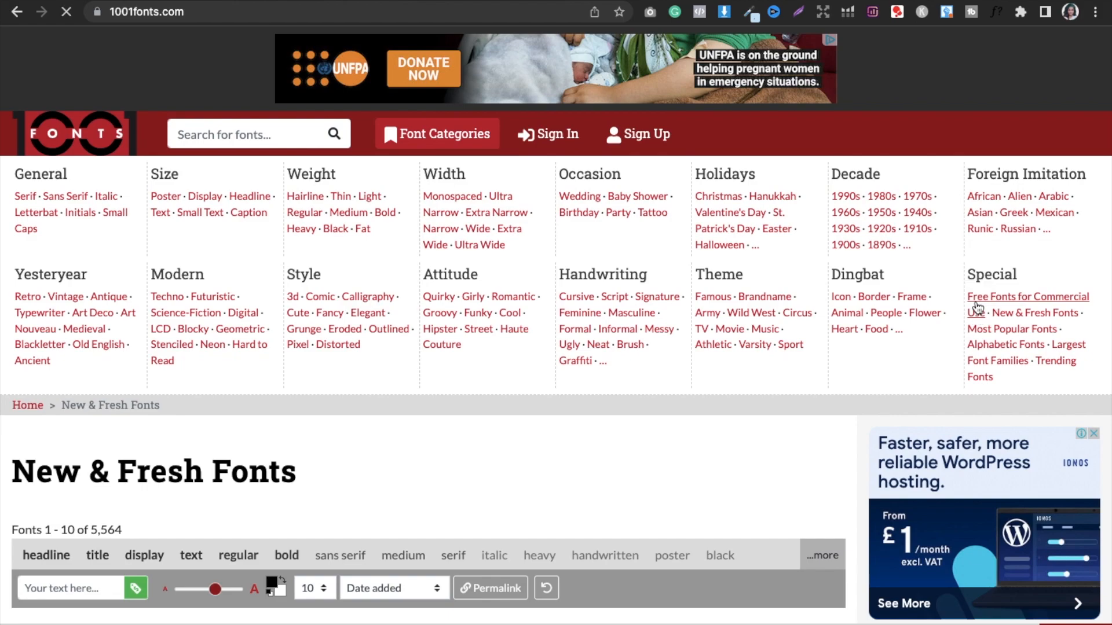
click(1028, 296)
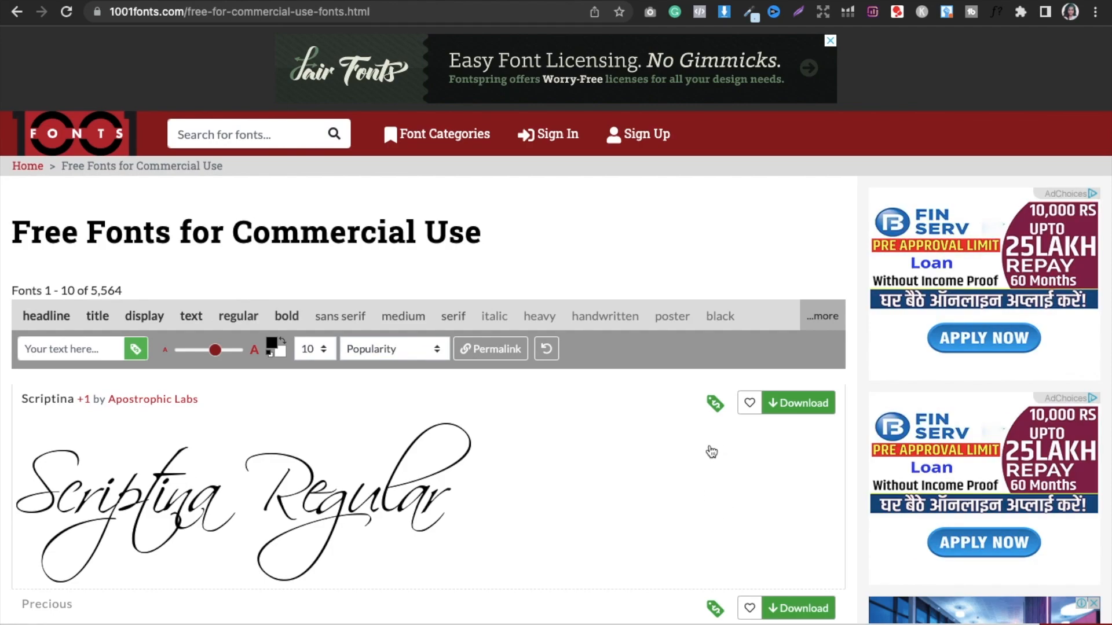
mouse_move(255, 352)
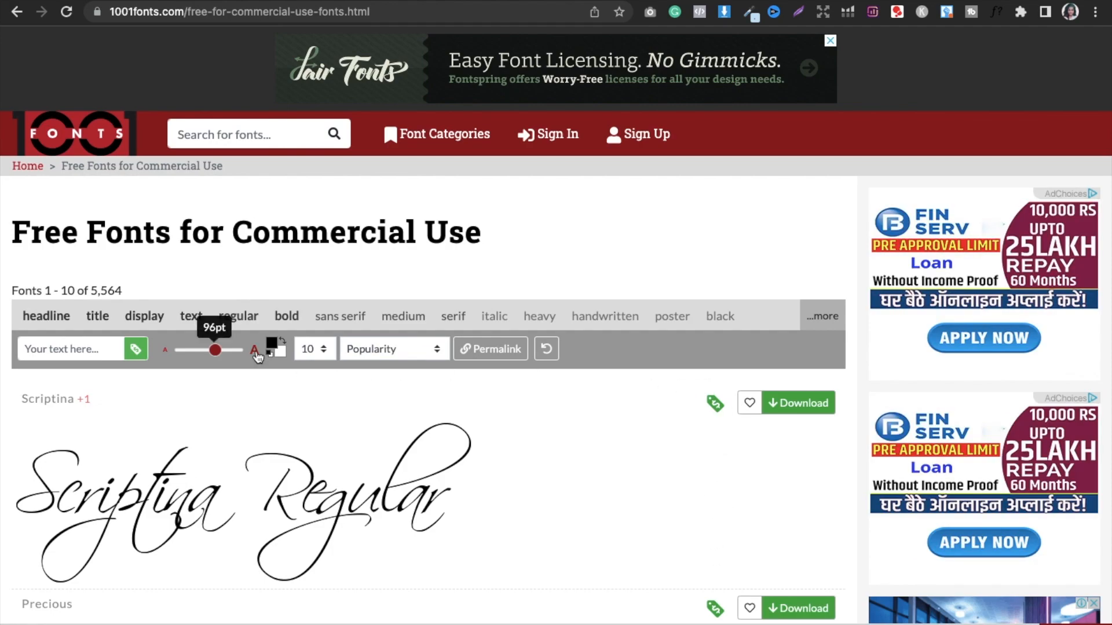
scroll(down, 3)
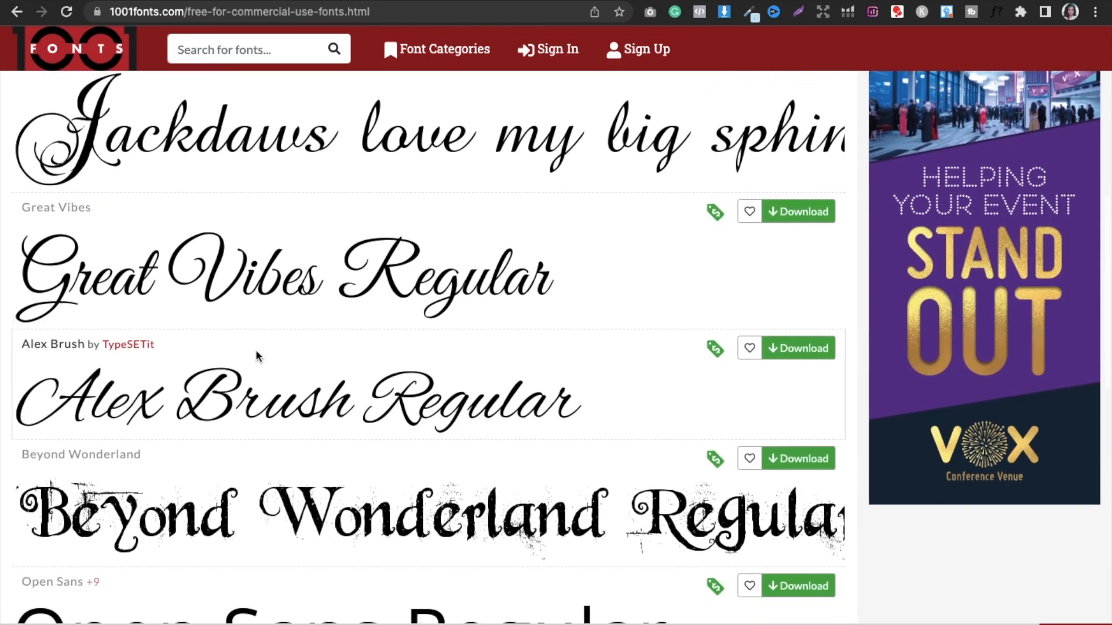
scroll(down, 3)
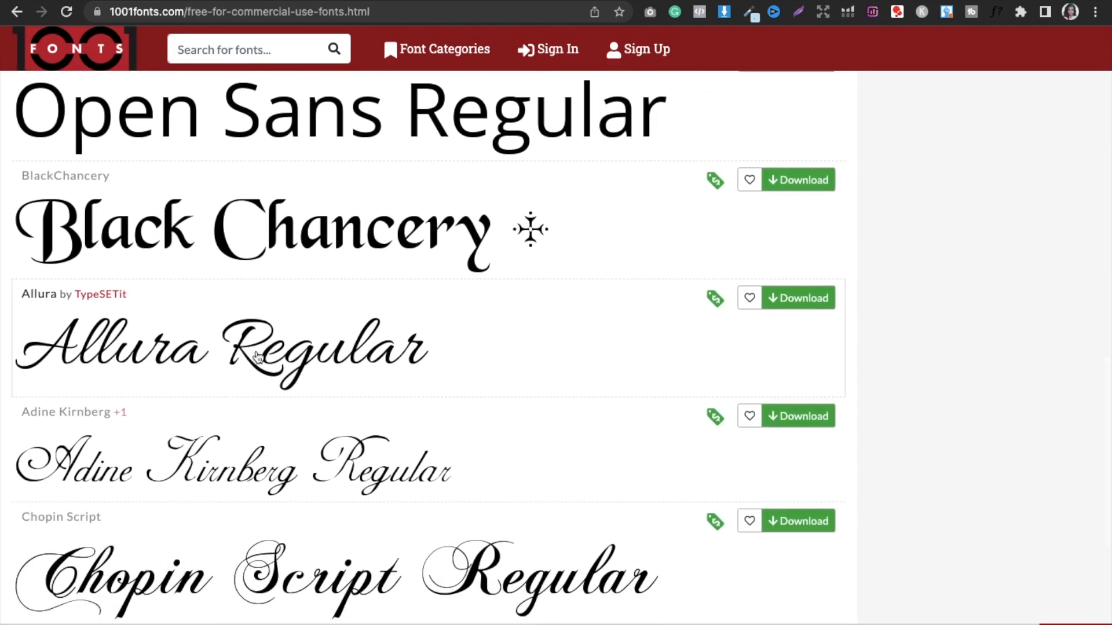
scroll(down, 3)
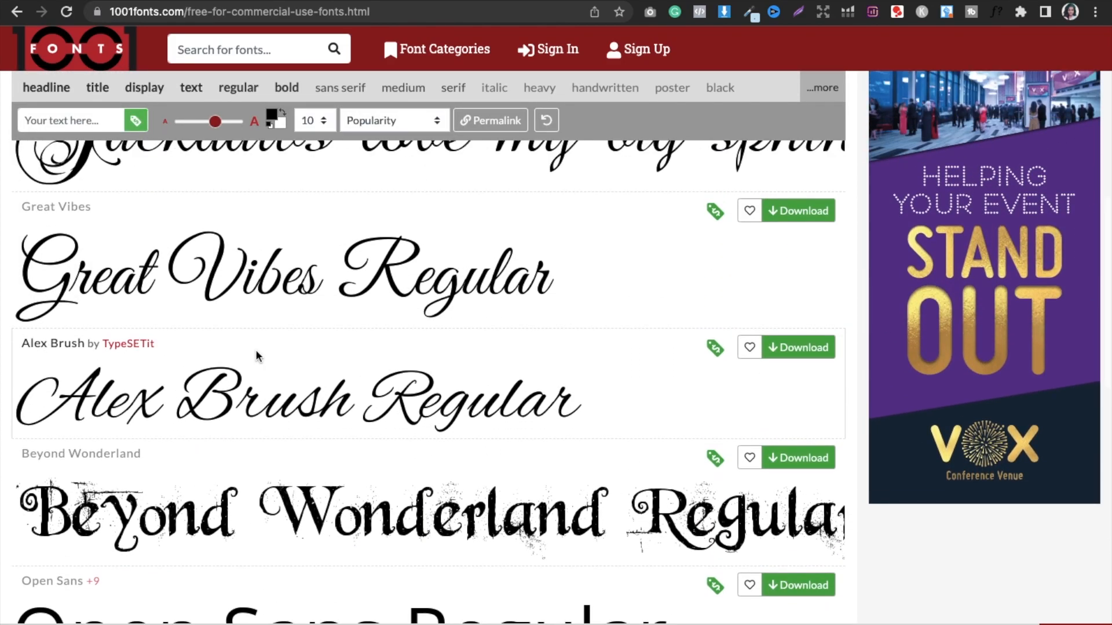
scroll(up, 3)
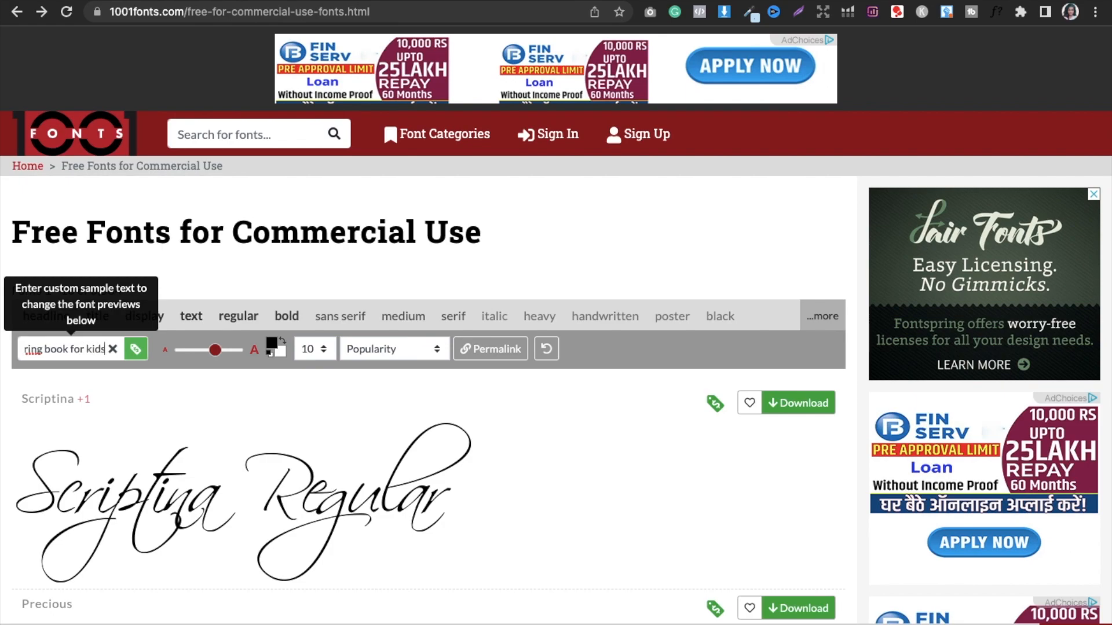
Apply 'coloring book for kids' as the sample text and browse the commercial-use previews
click(111, 348)
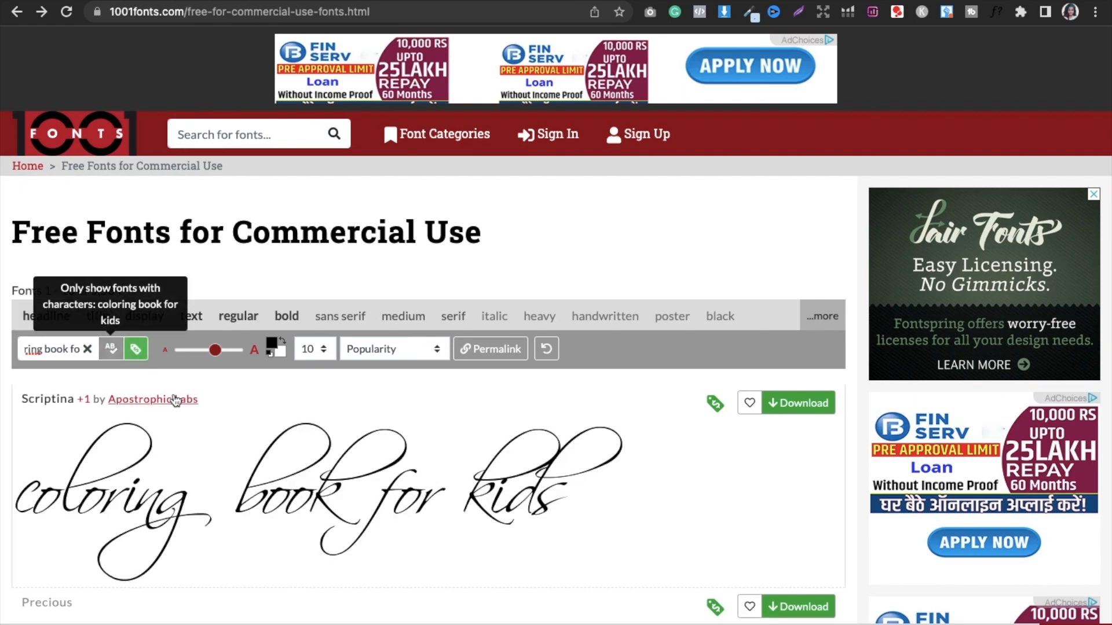
mouse_move(21, 417)
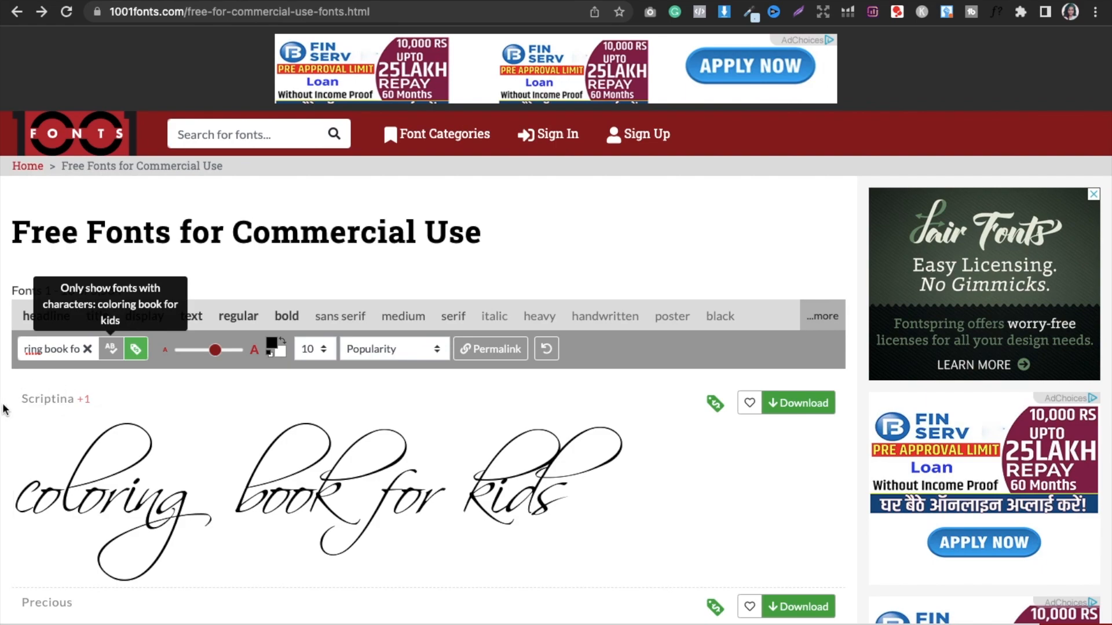
scroll(down, 3)
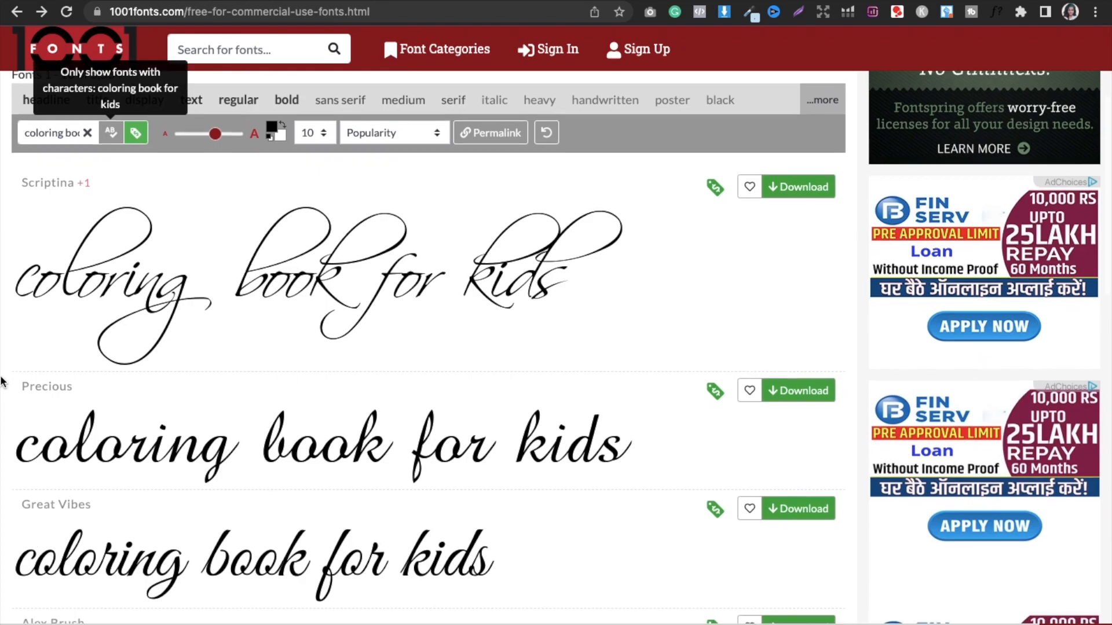
mouse_move(46, 521)
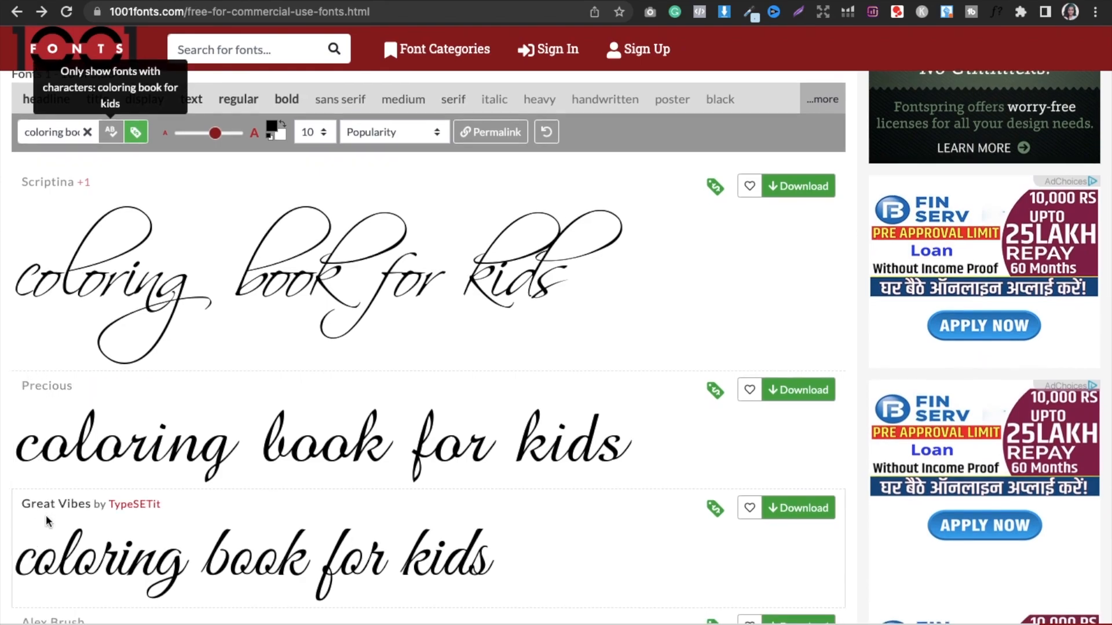
scroll(down, 3)
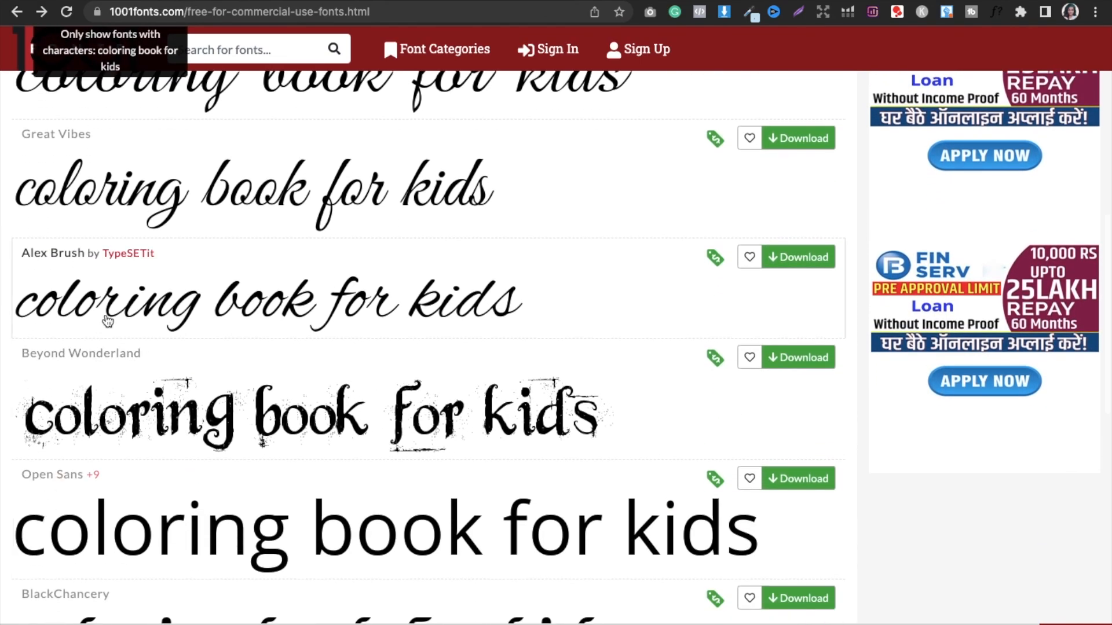
scroll(down, 3)
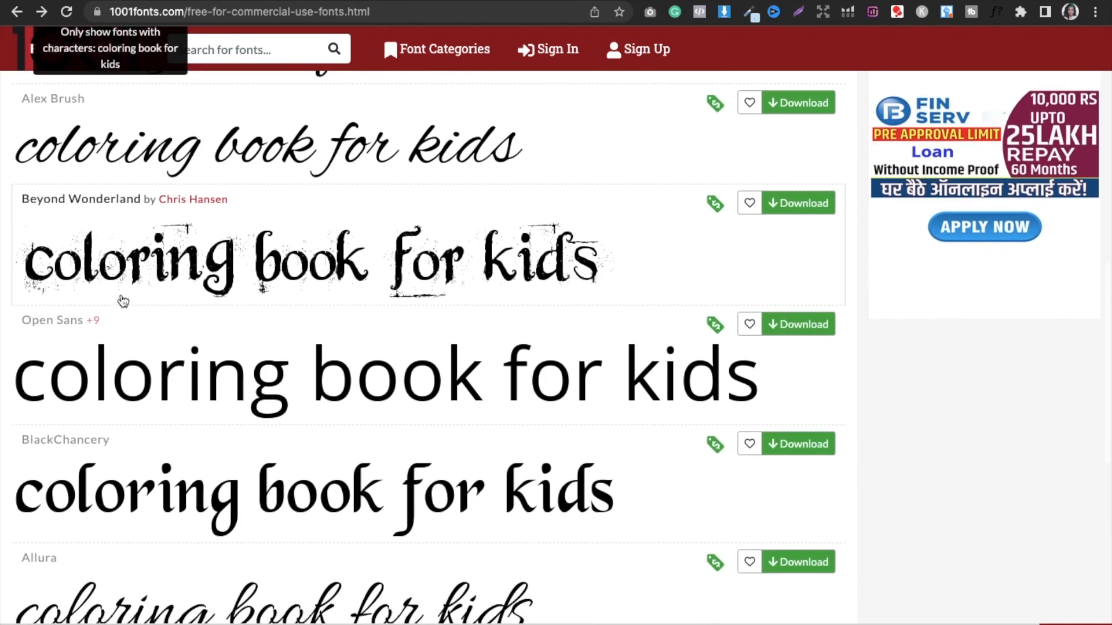
scroll(down, 3)
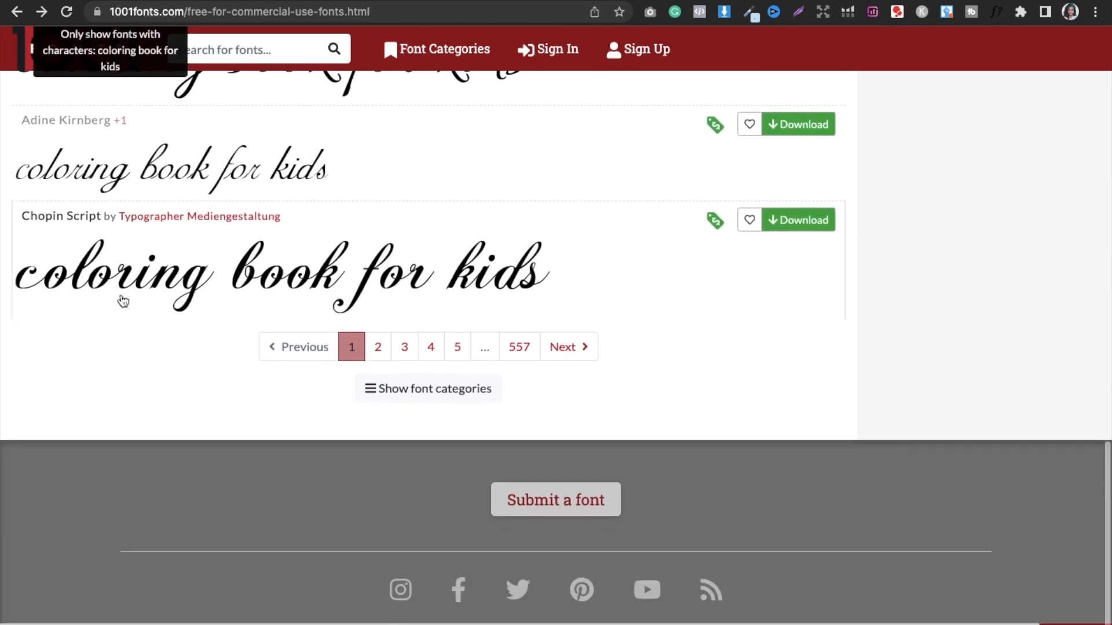
scroll(up, 3)
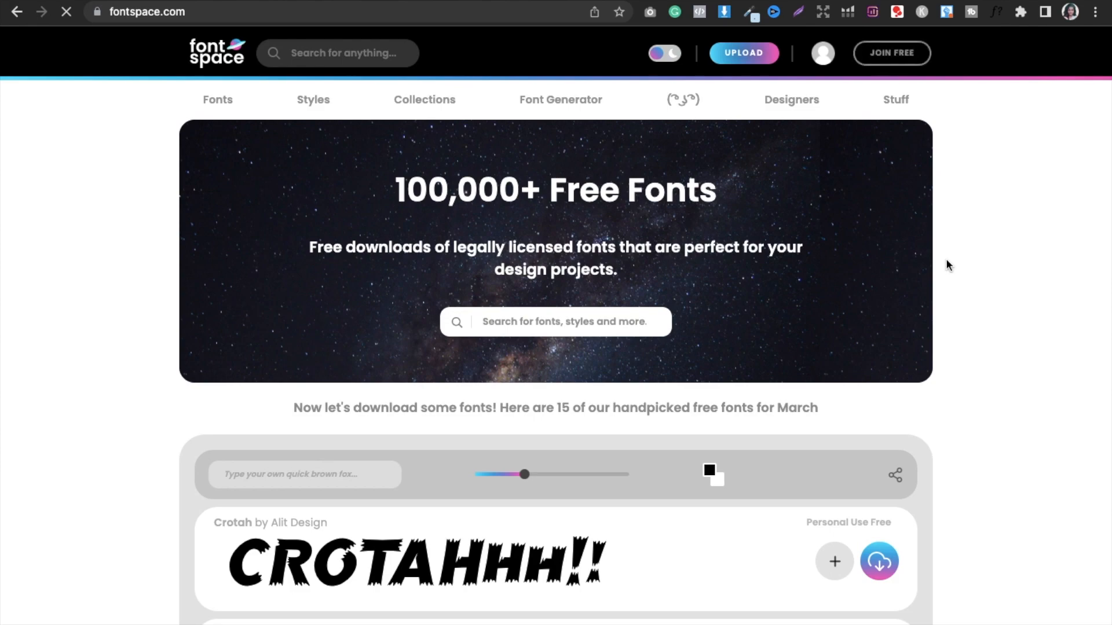
Scroll through FontSpace's handpicked March fonts (Crotah, Night Pumpkind) and back to top
scroll(down, 3)
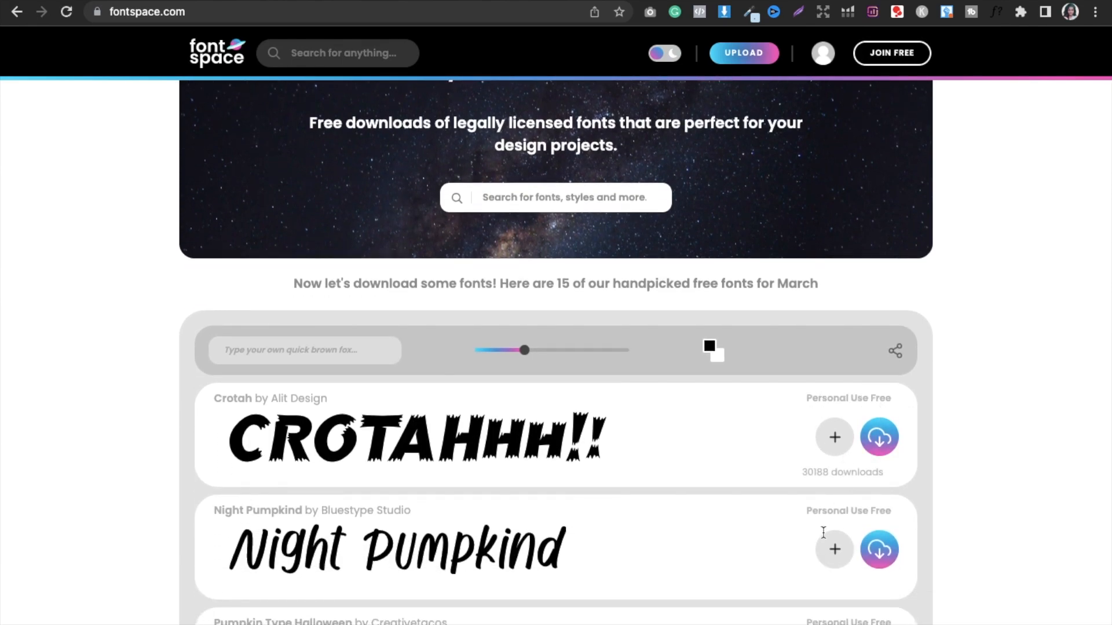
scroll(up, 3)
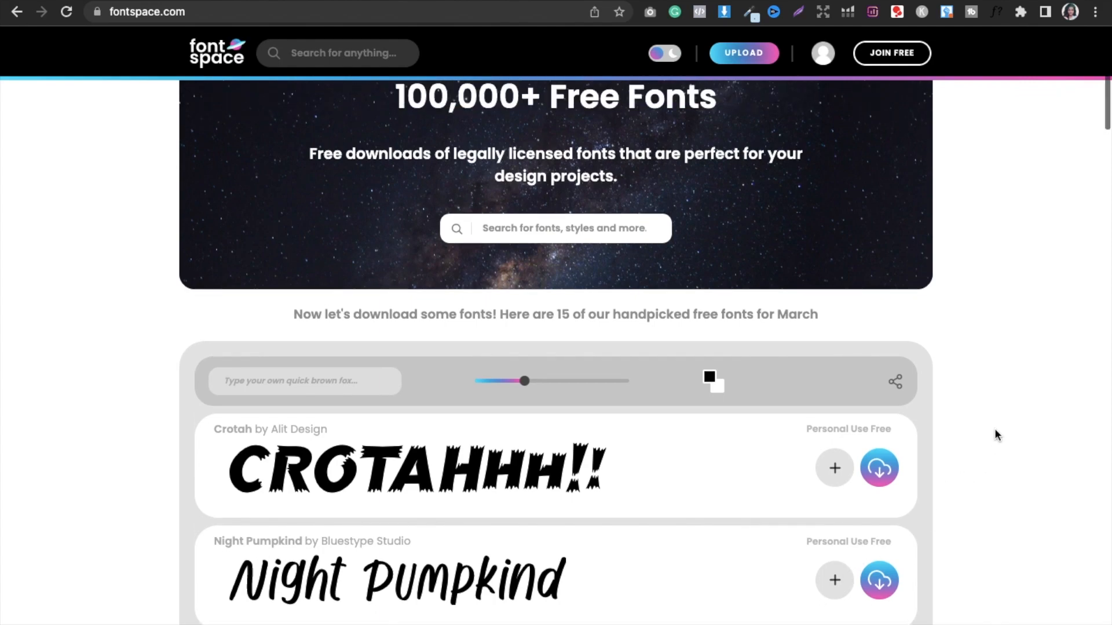
scroll(up, 3)
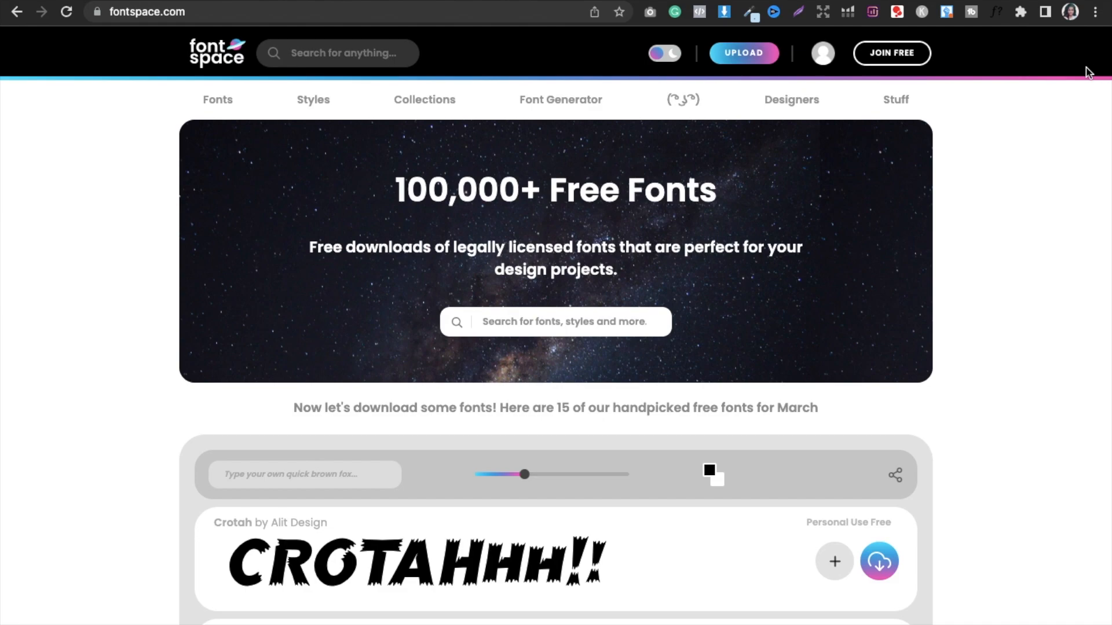
mouse_move(218, 102)
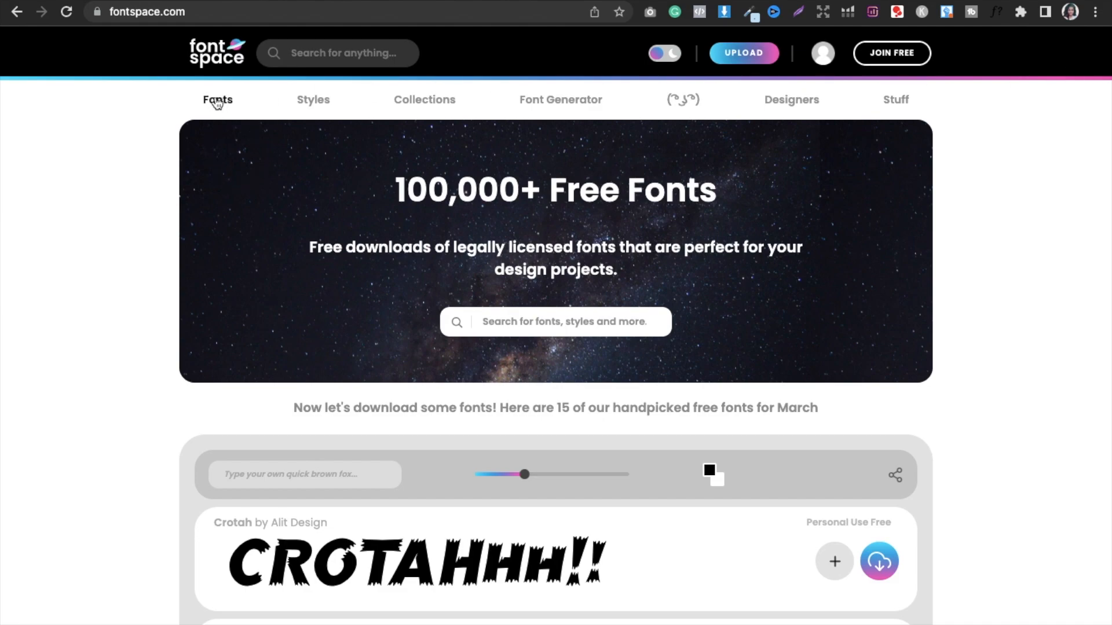
Show FontSpace's New Fonts limited to commercial use (topped by g Grillin) and browse them
click(218, 99)
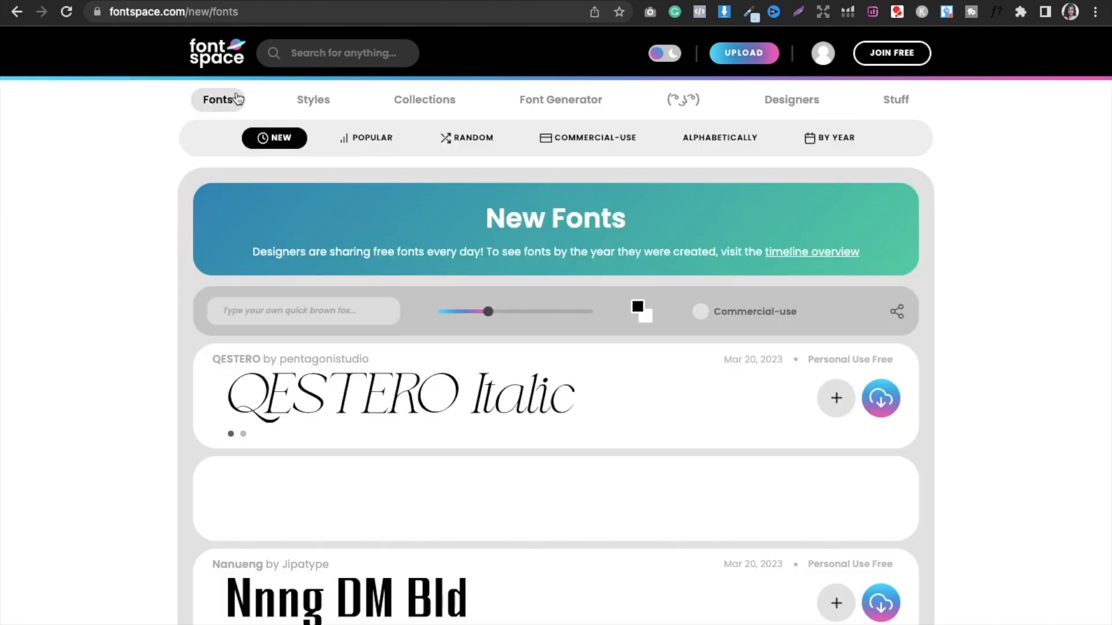
click(700, 312)
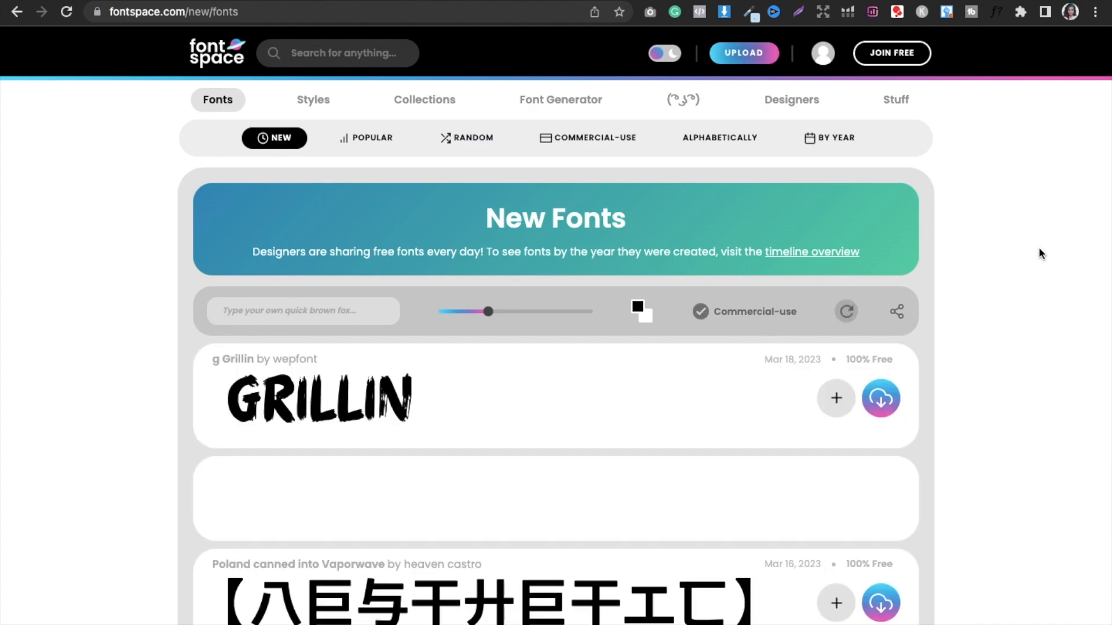
mouse_move(288, 348)
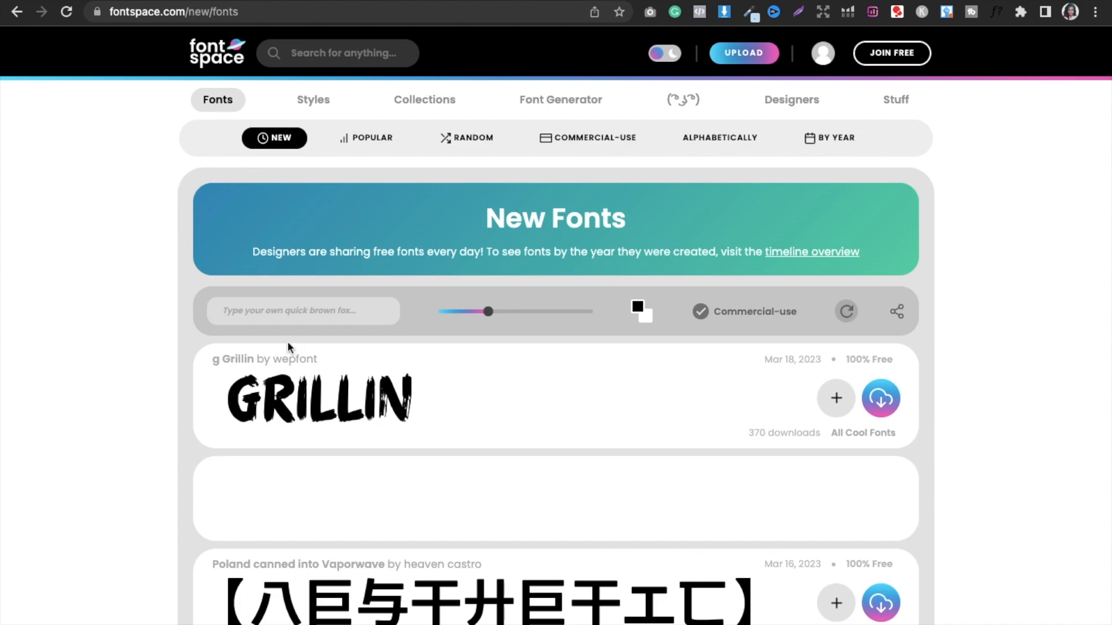
mouse_move(598, 328)
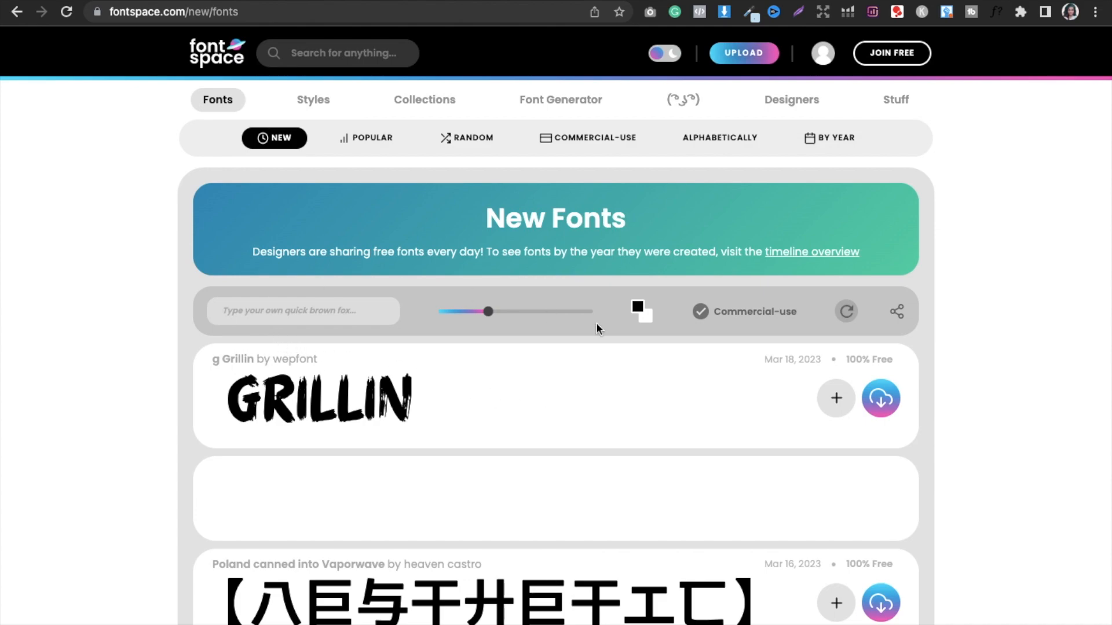
scroll(down, 3)
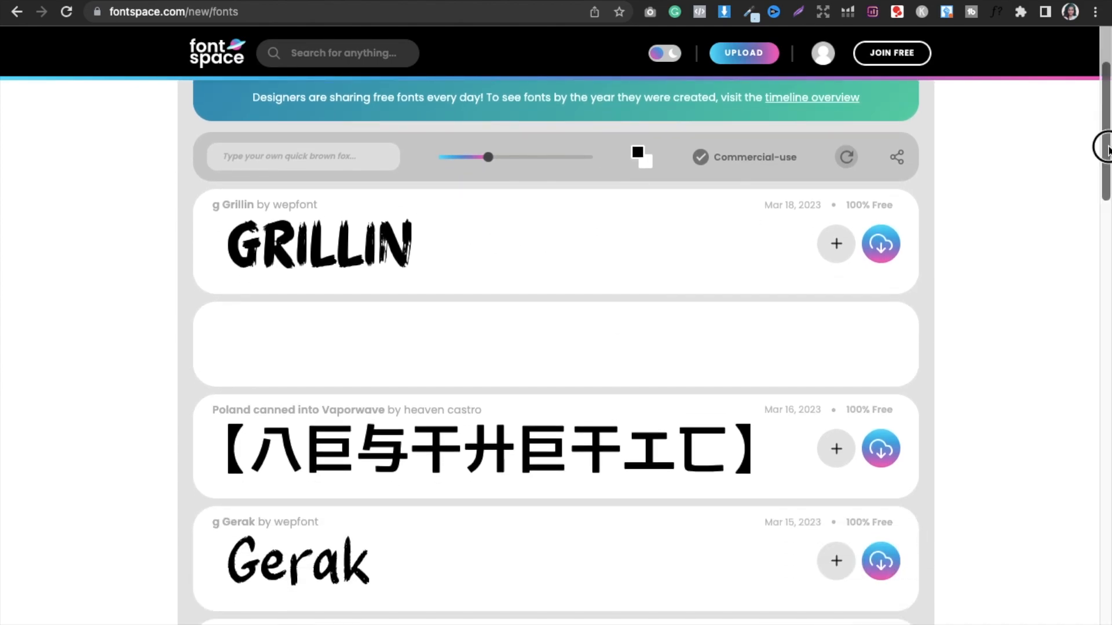
scroll(down, 3)
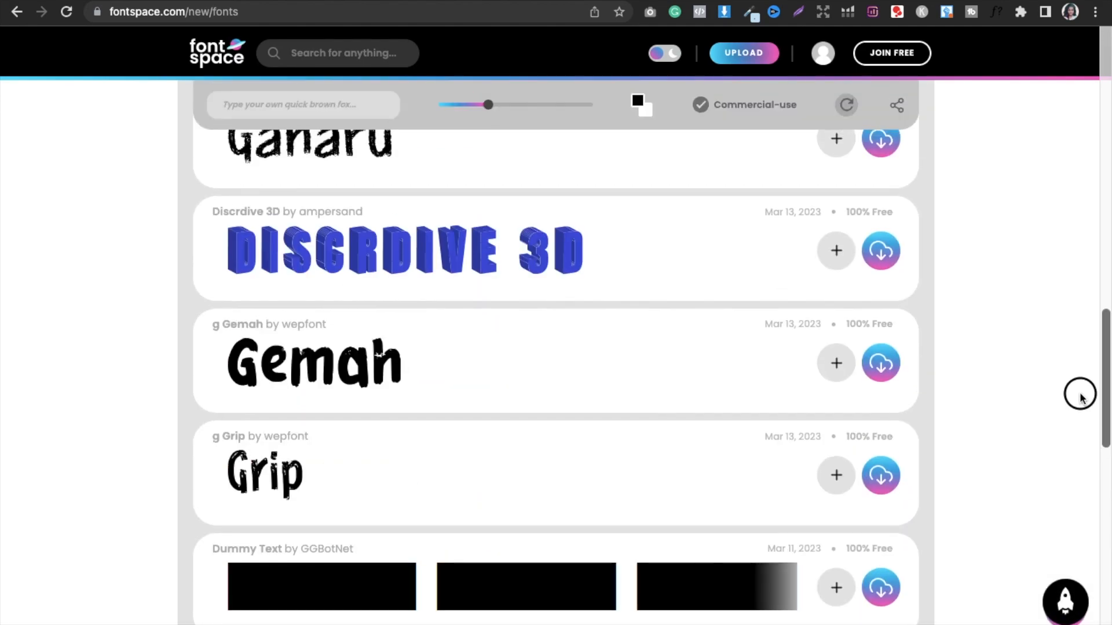
scroll(up, 3)
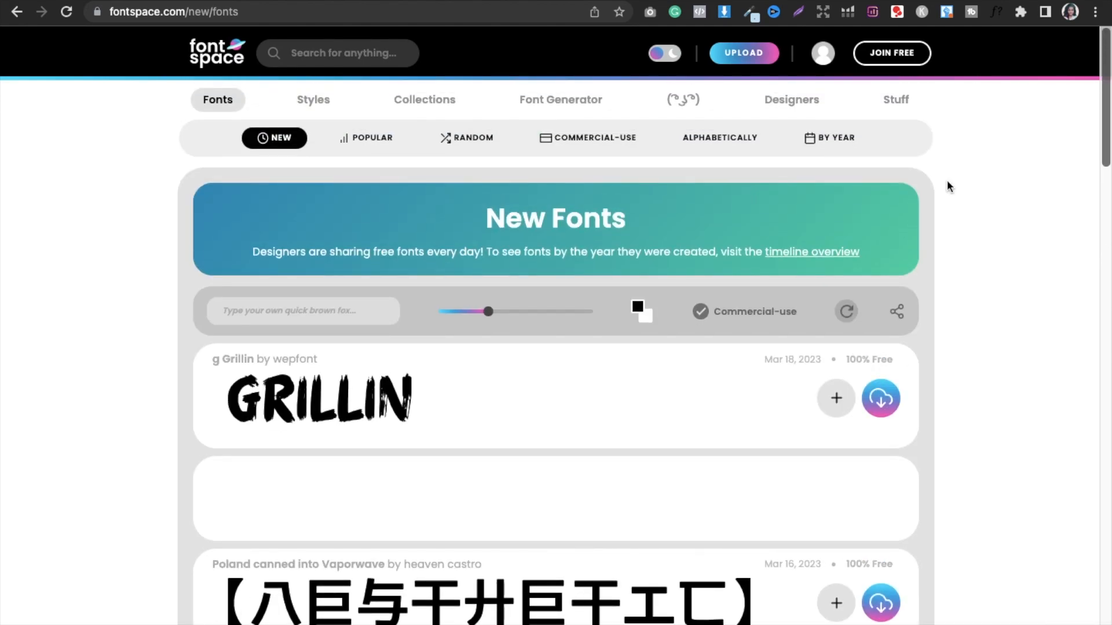
mouse_move(441, 329)
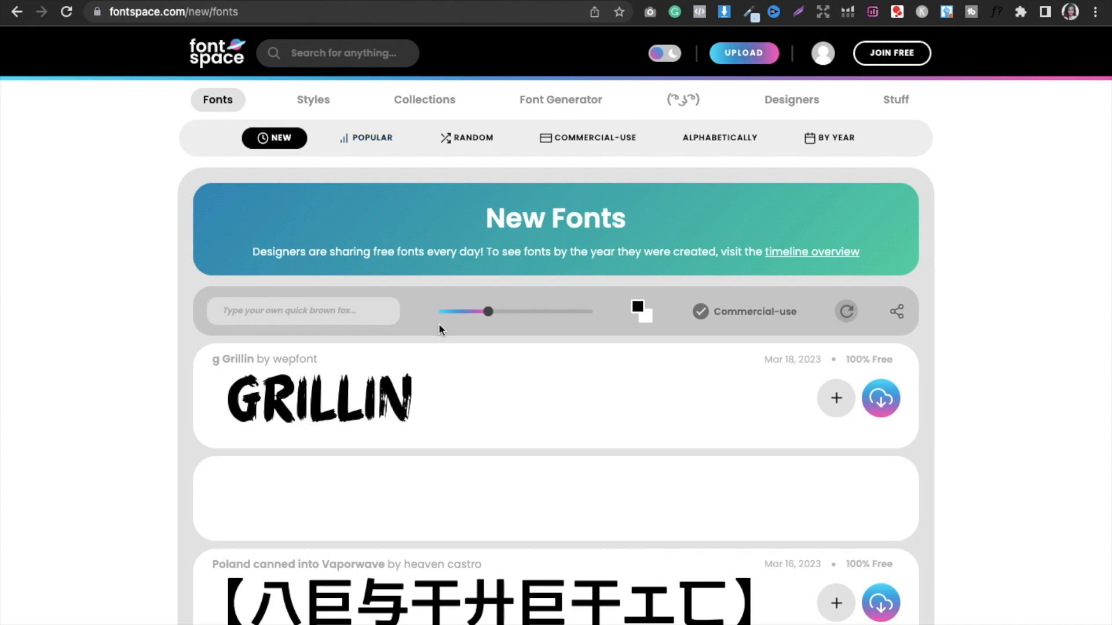
Set the custom preview text to 'coloring book for adults', correcting the typo
click(302, 311)
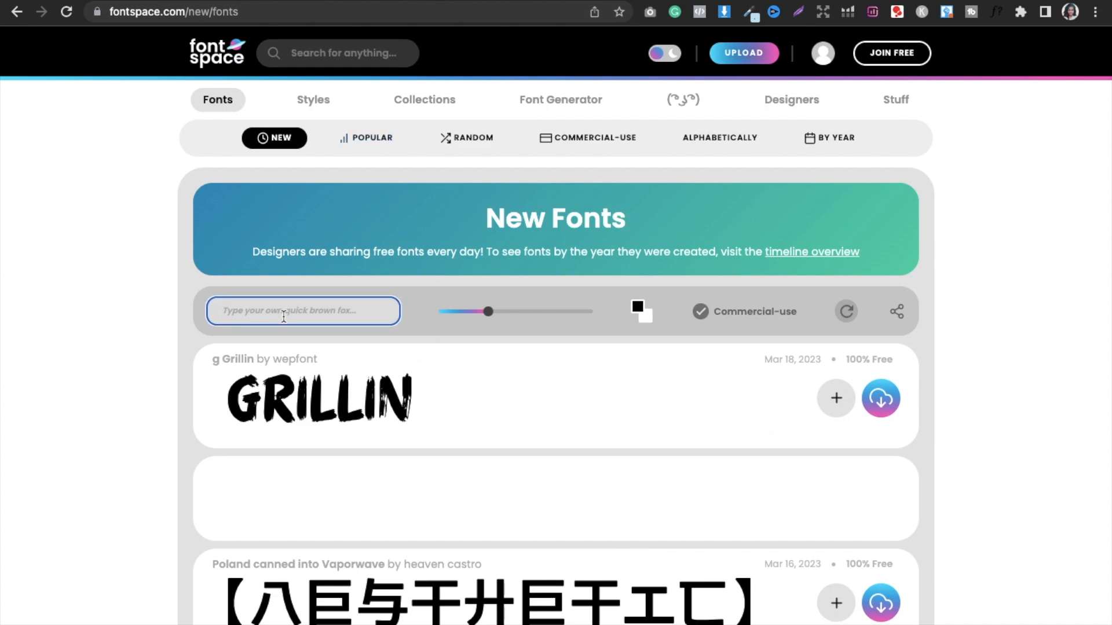
text(cold)
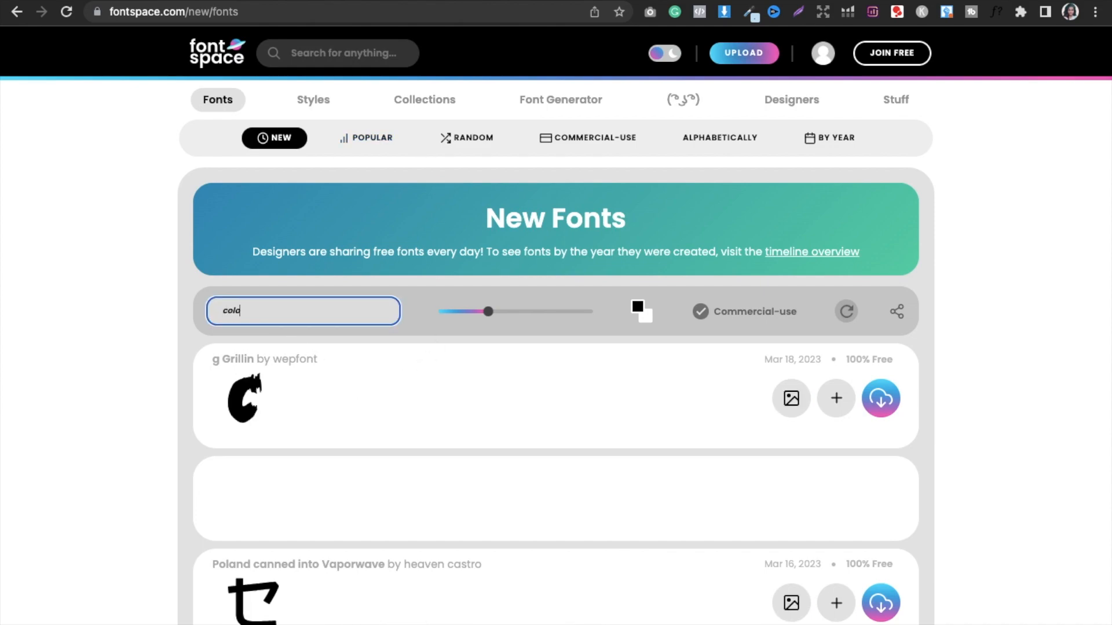
text(coloring book)
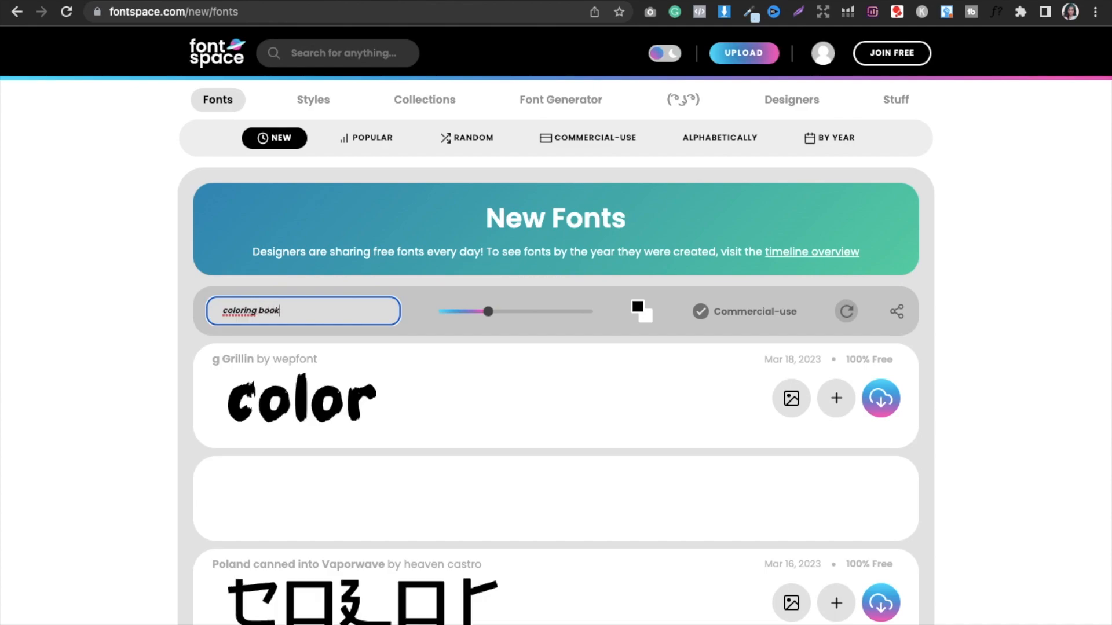
text(to)
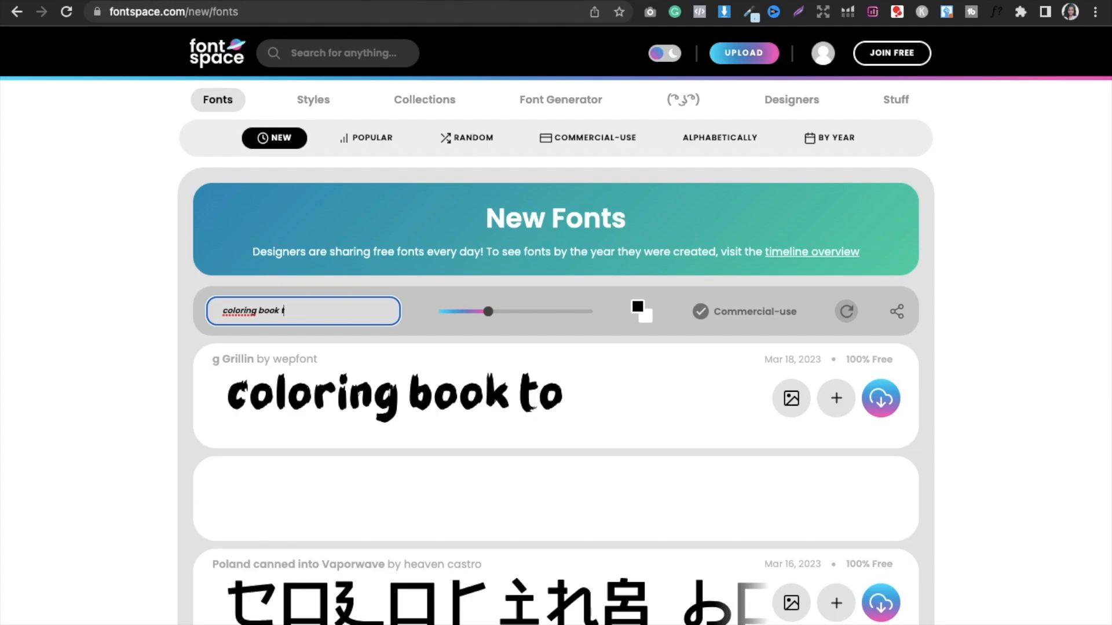
text(for ad)
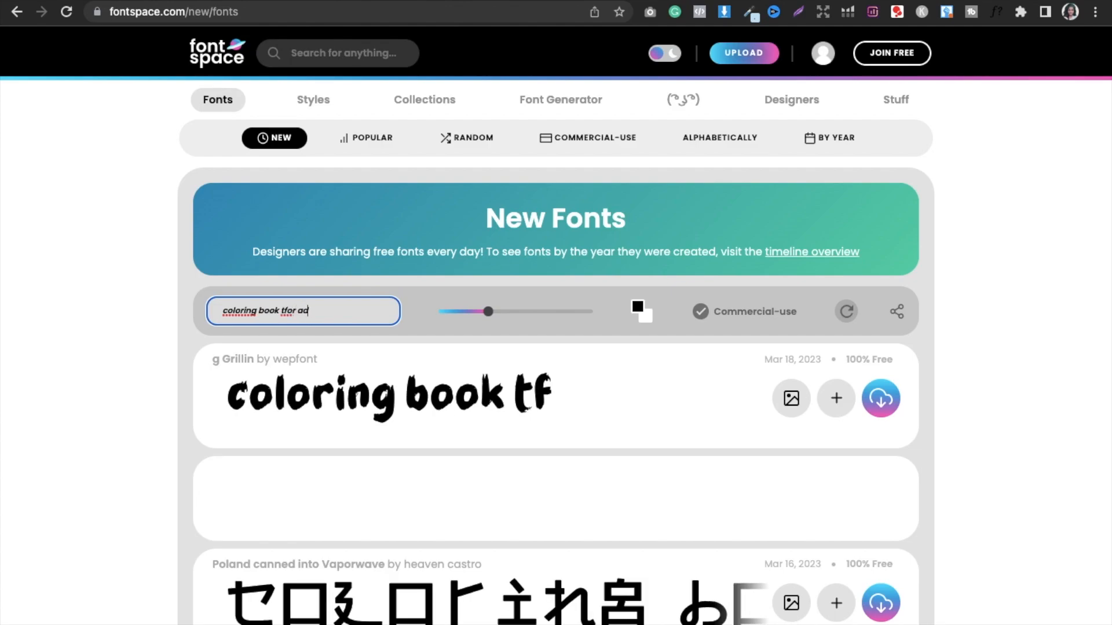
text(ults)
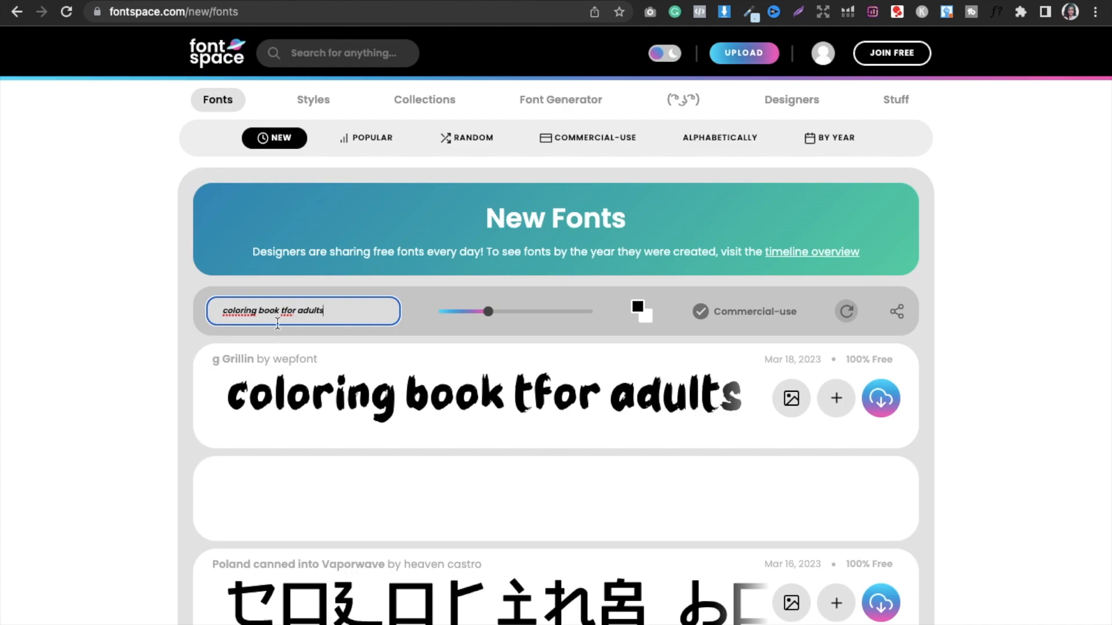
key(Backspace)
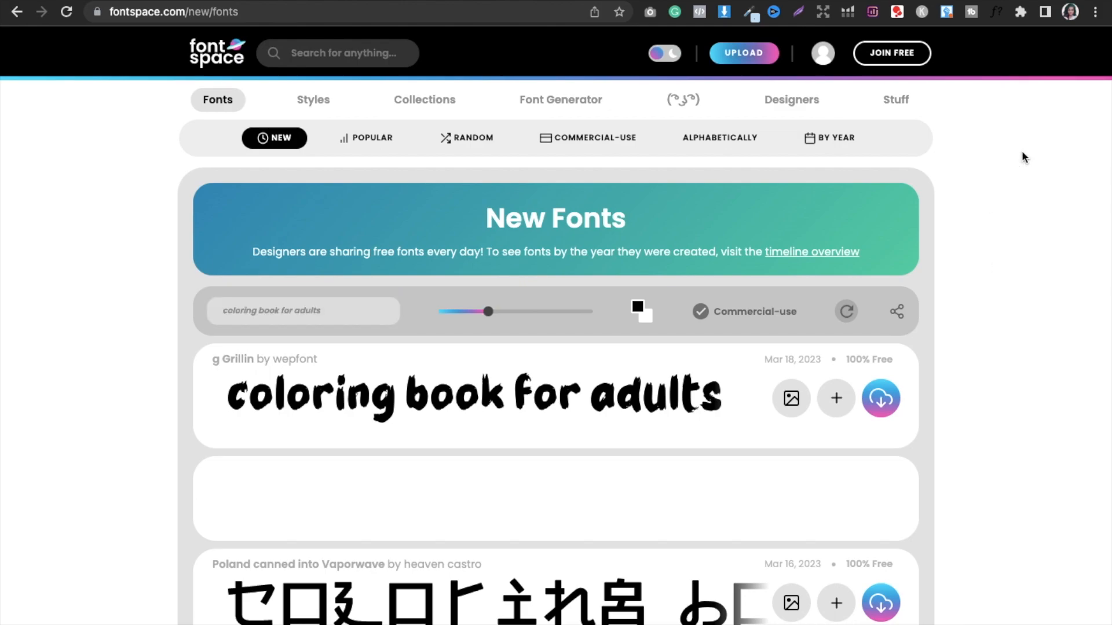
mouse_move(561, 103)
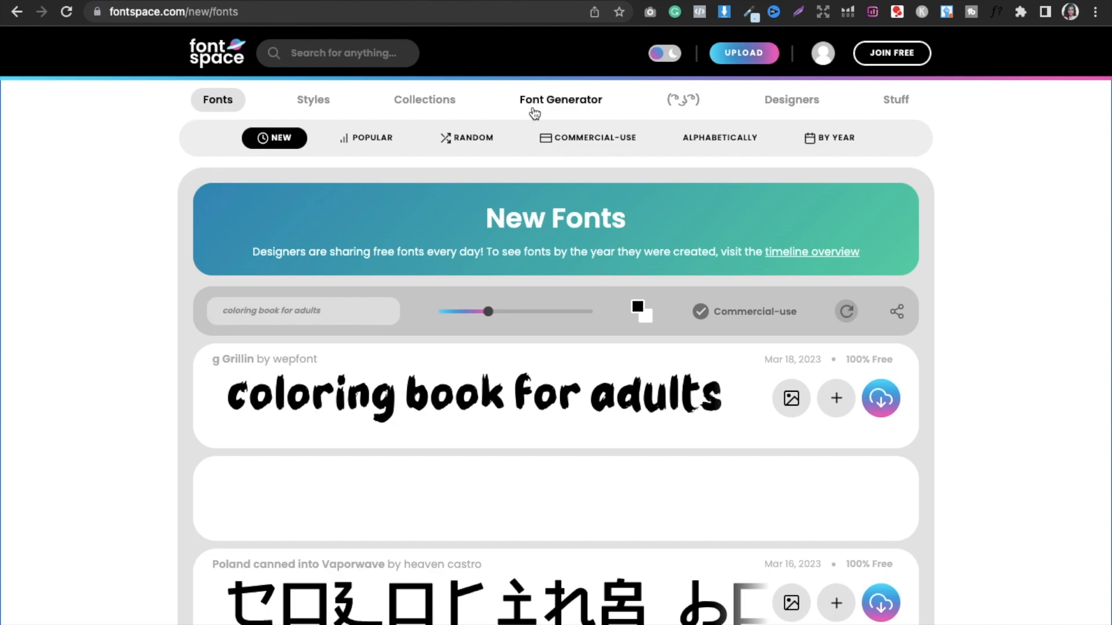
mouse_move(445, 76)
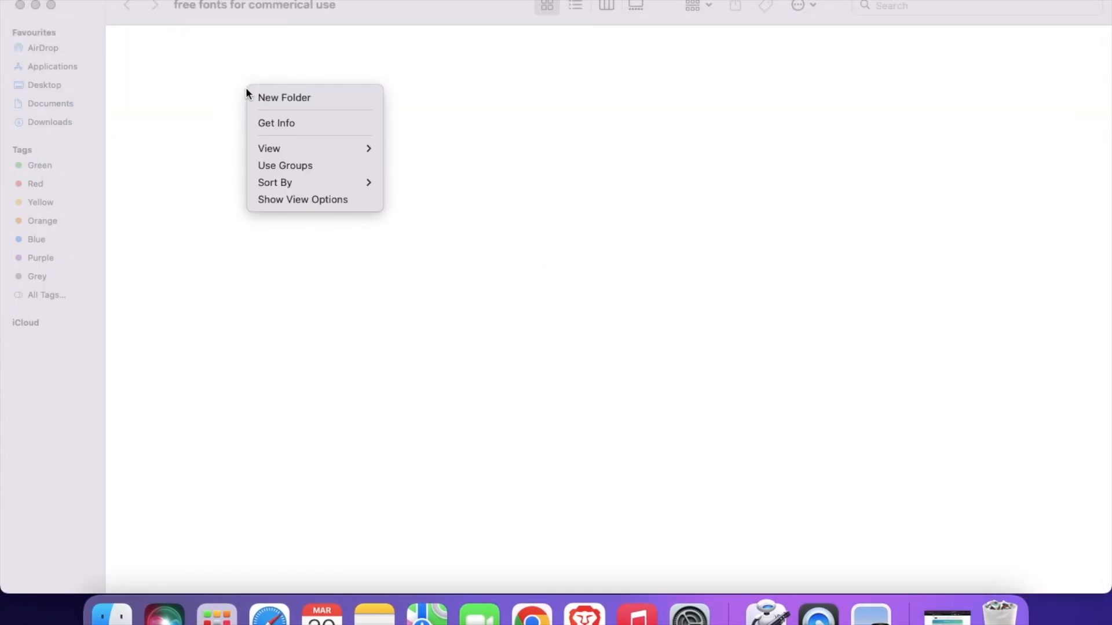
Create new folders in 'free fonts for commerical use' and rename the first to 'google fonts'
click(284, 97)
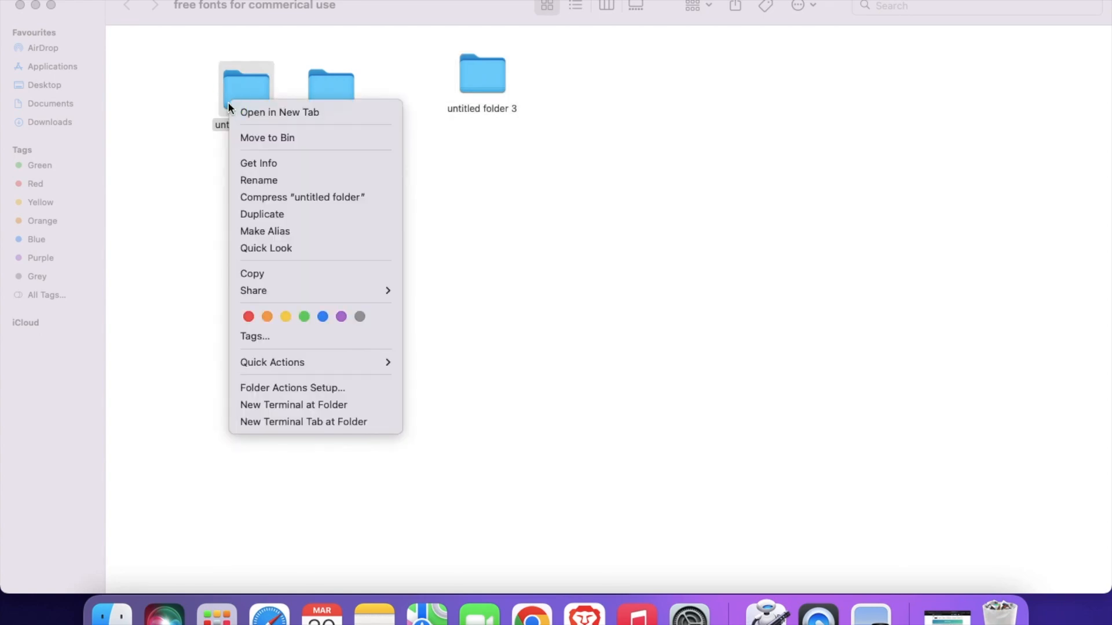
click(258, 181)
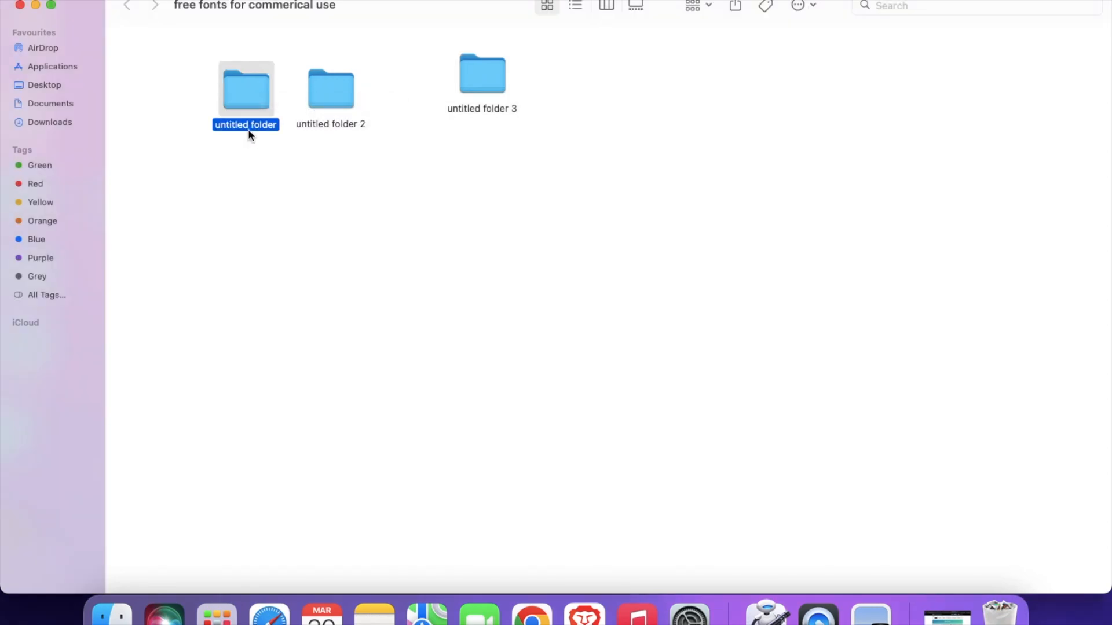
right_click(245, 125)
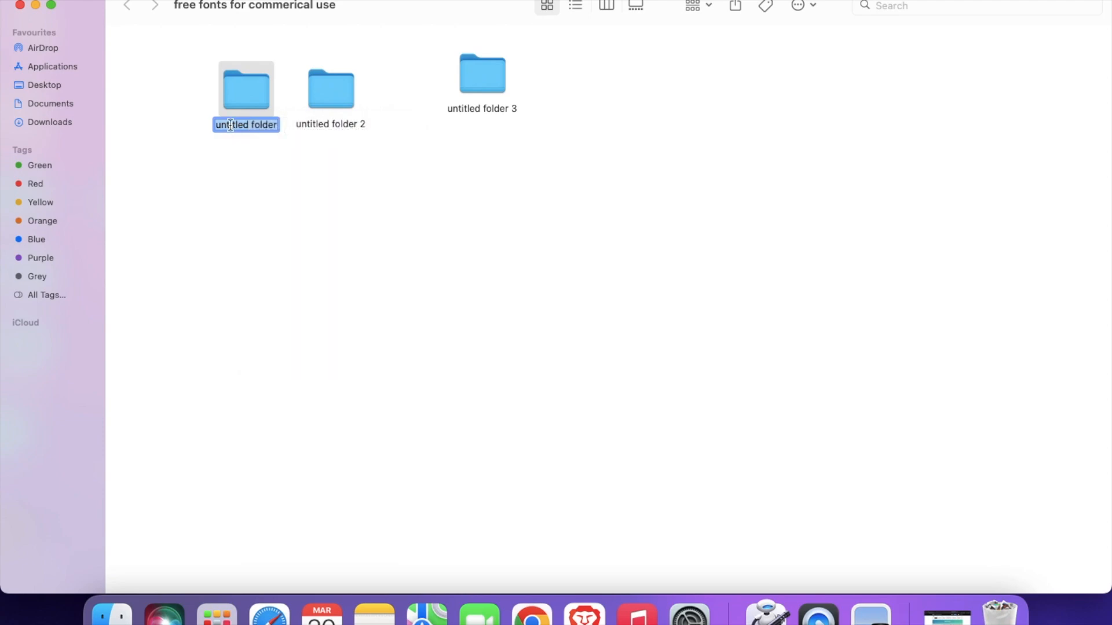
text(goog)
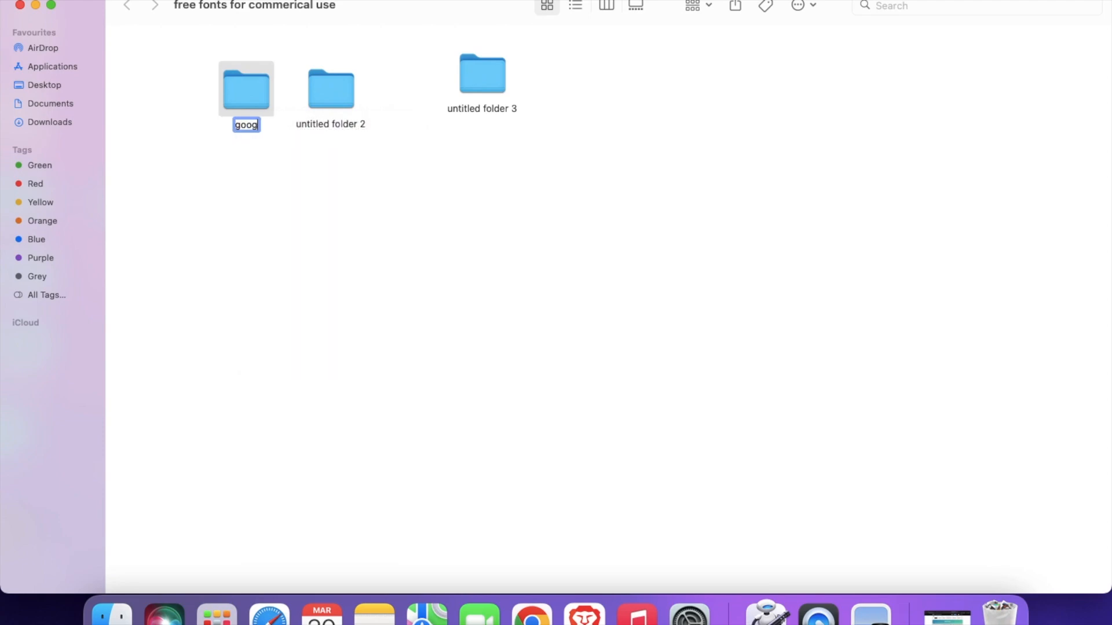
text(google fonts)
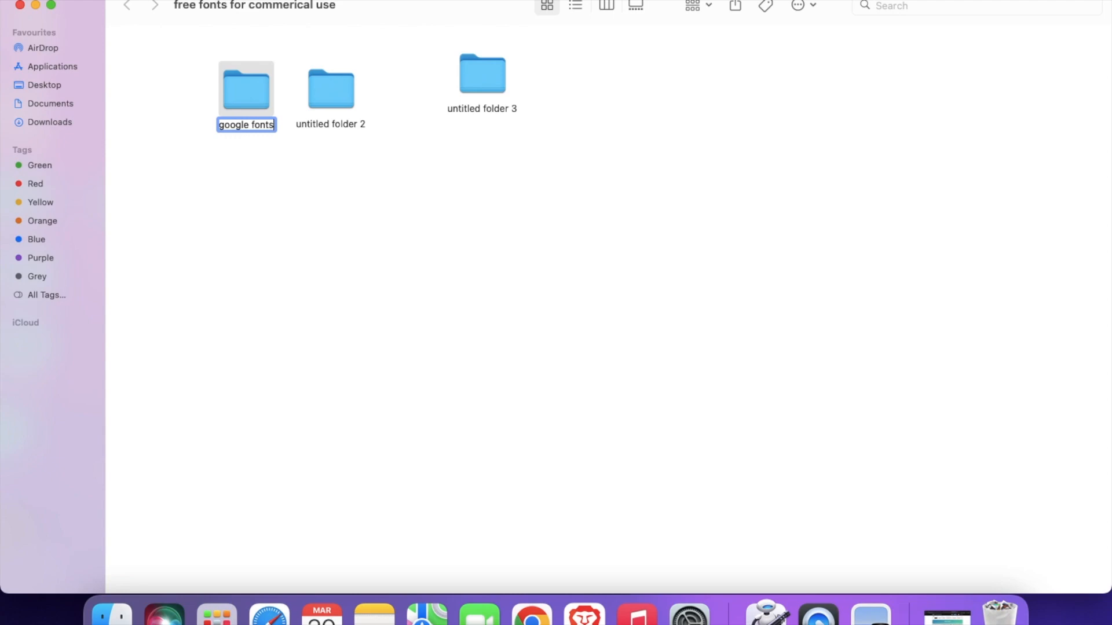
Rename 'untitled folder 2' in Finder to 'da font'
right_click(330, 89)
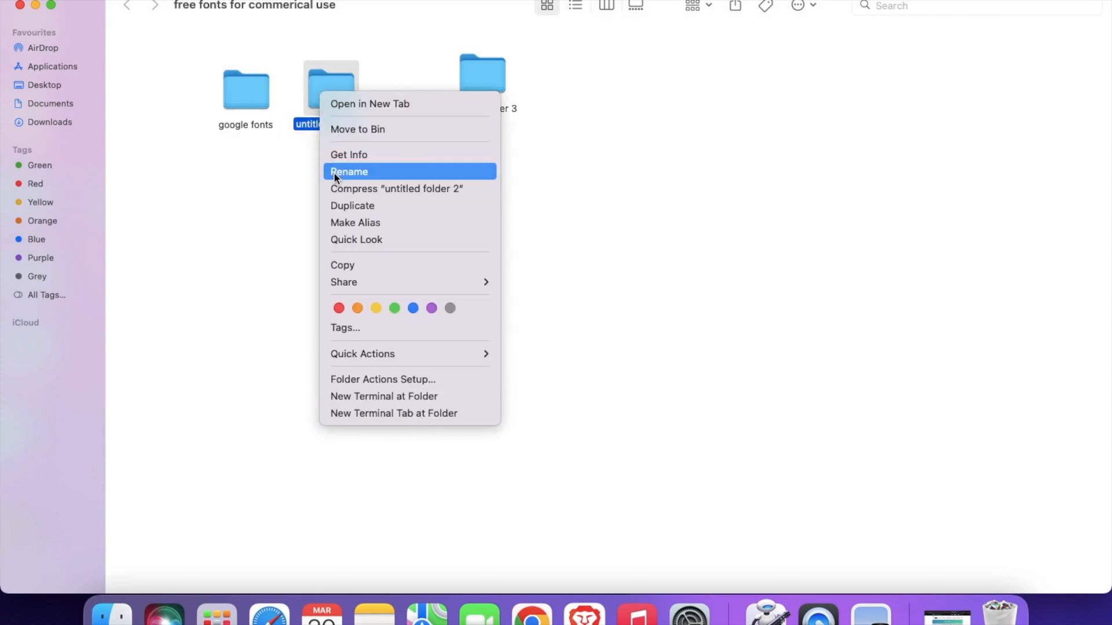
click(349, 172)
text(da font)
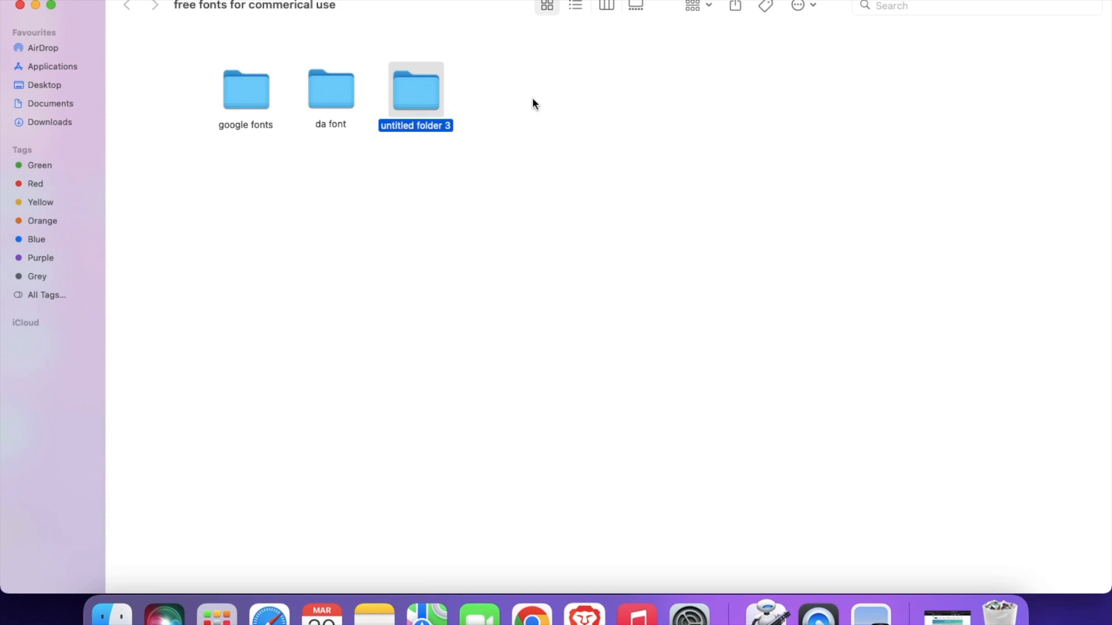
mouse_move(248, 97)
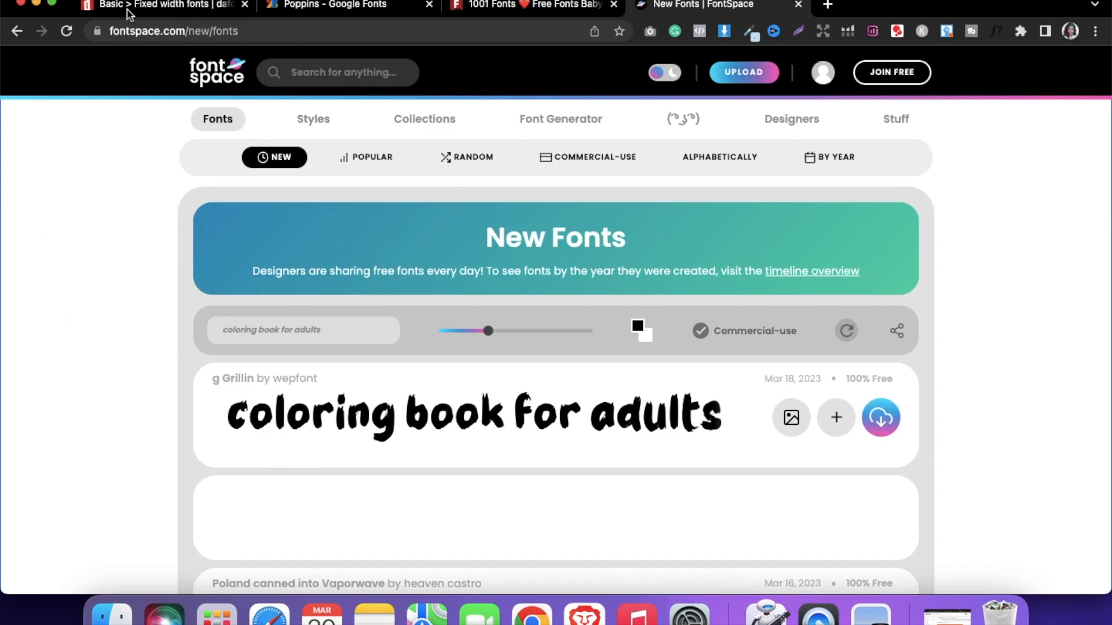
Return to the FontSpace commercial-use new fonts list in full screen
key(F)
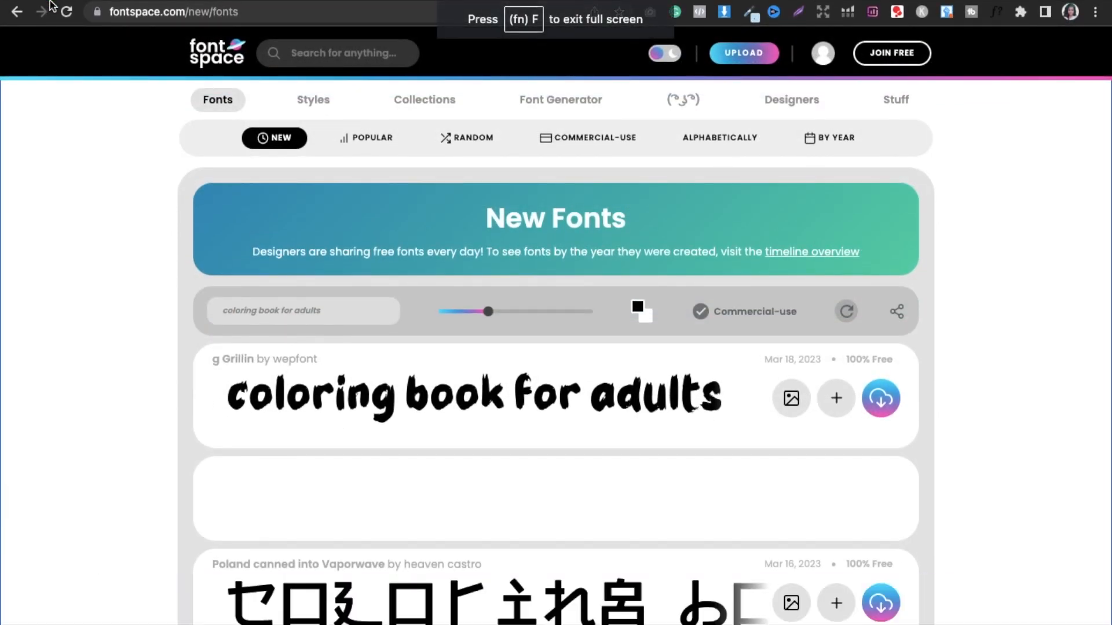
mouse_move(42, 12)
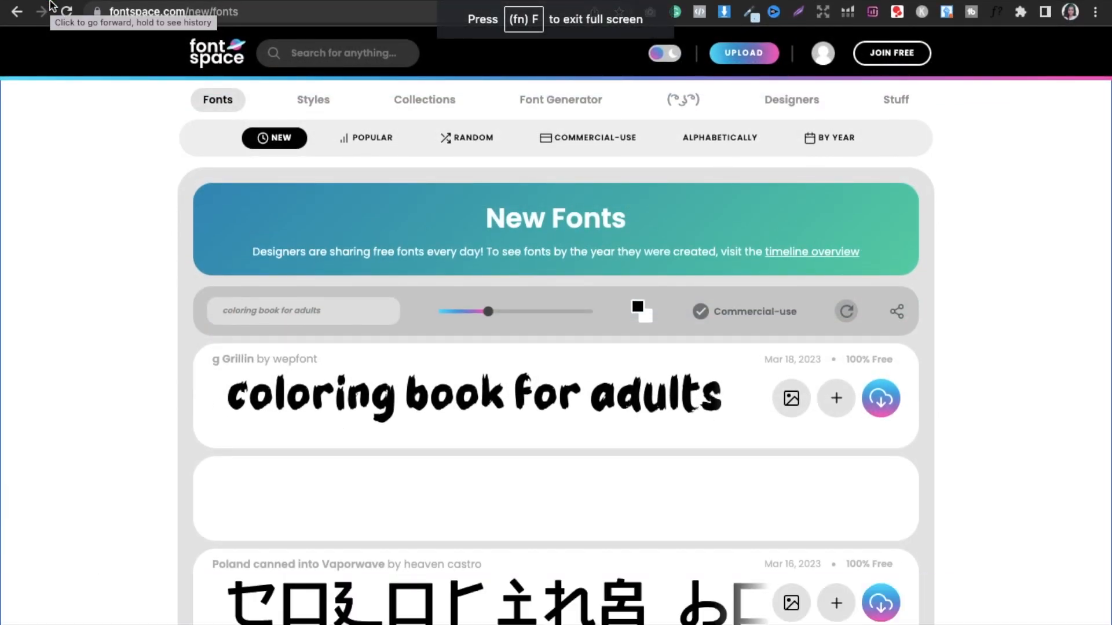